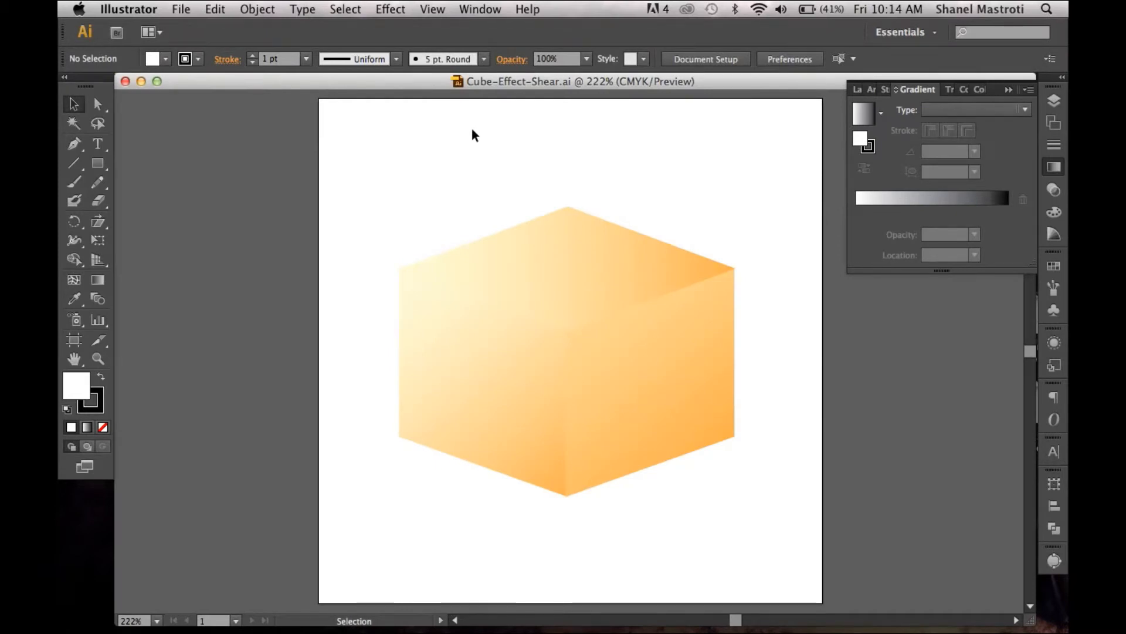
mouse_move(467, 136)
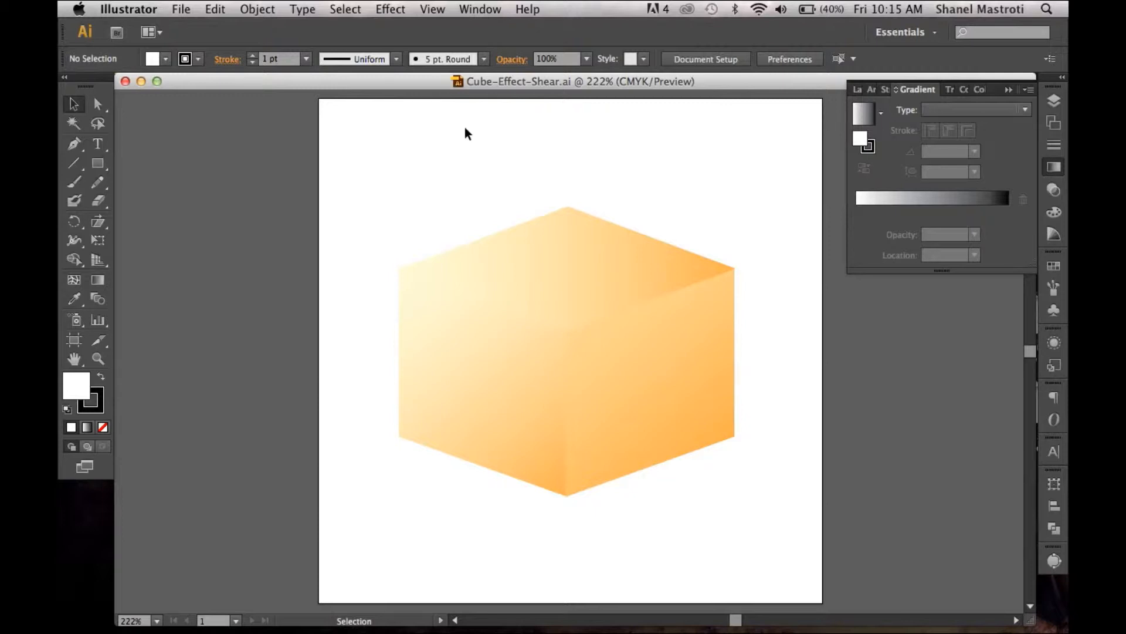
Step: Create a new blank 4 in by 4 in document (Untitled-9) alongside the sample cube file
left_click(500, 305)
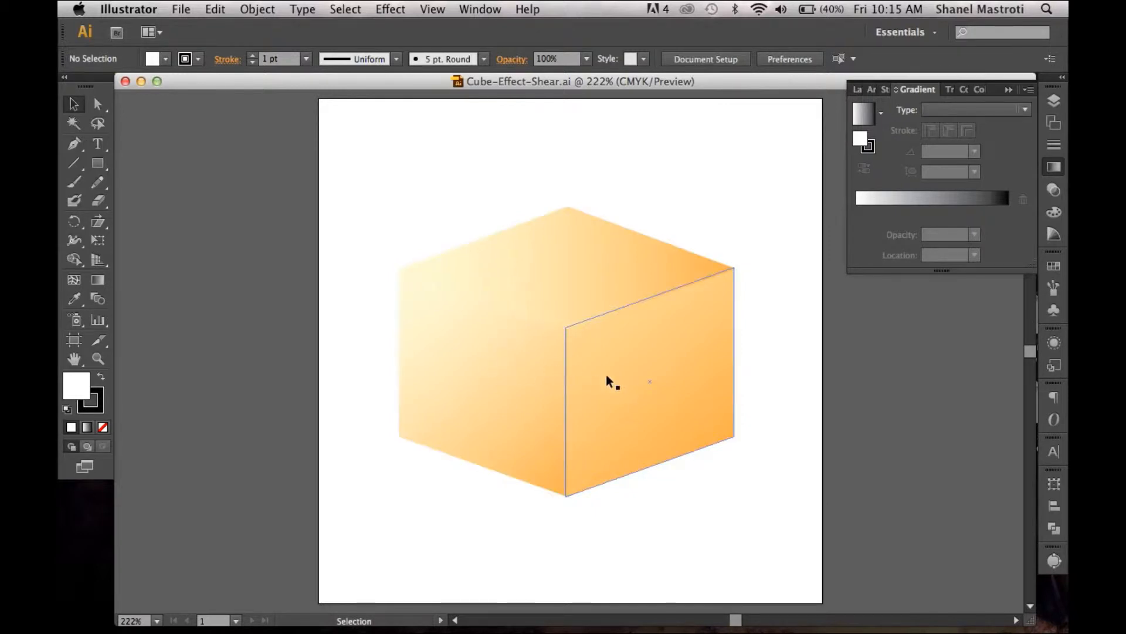
mouse_move(634, 409)
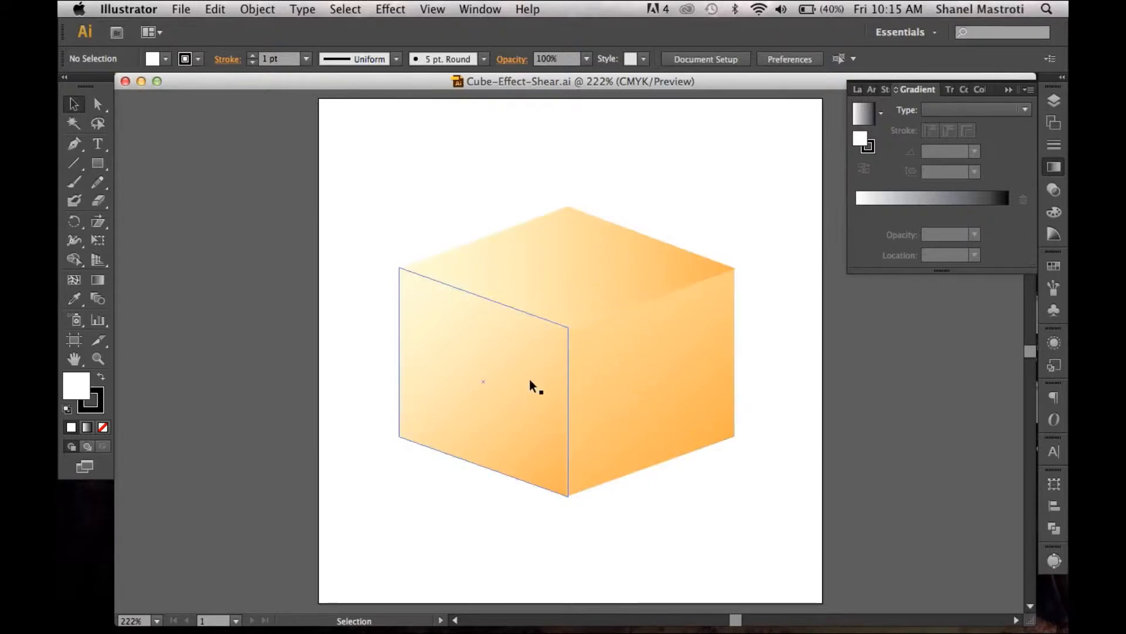
mouse_move(459, 346)
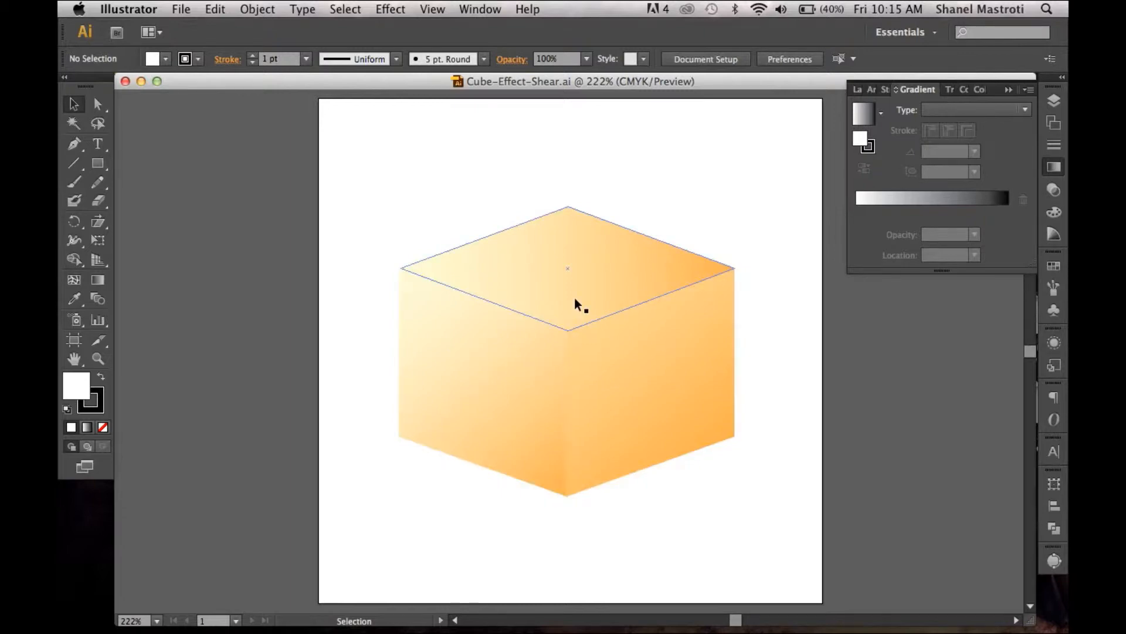
left_click(97, 104)
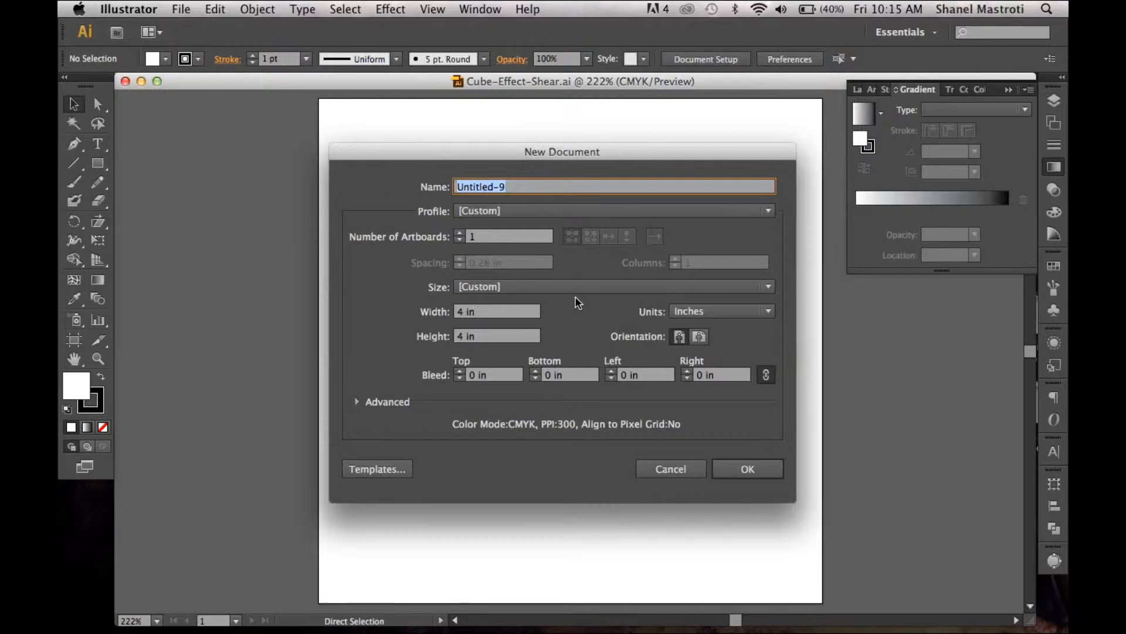
mouse_move(517, 335)
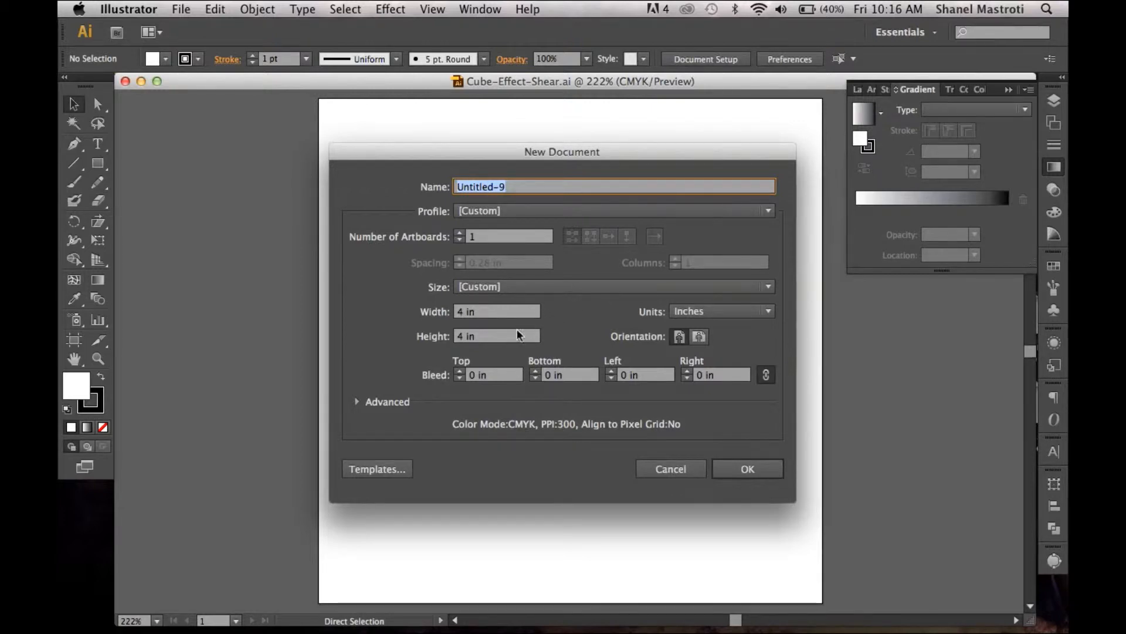
mouse_move(443, 329)
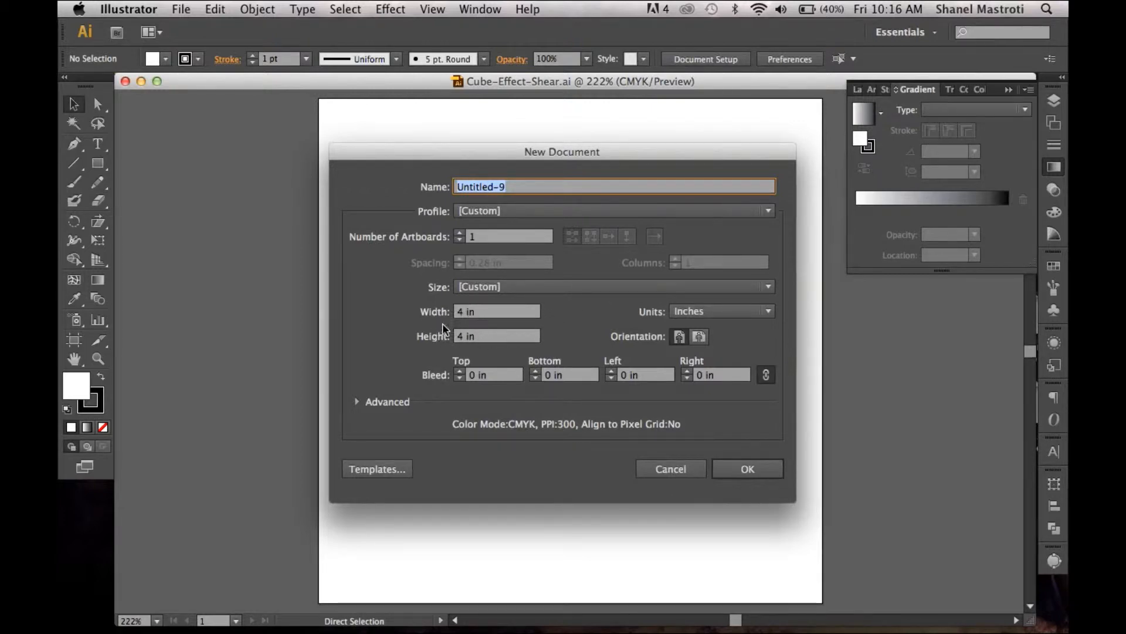
mouse_move(782, 455)
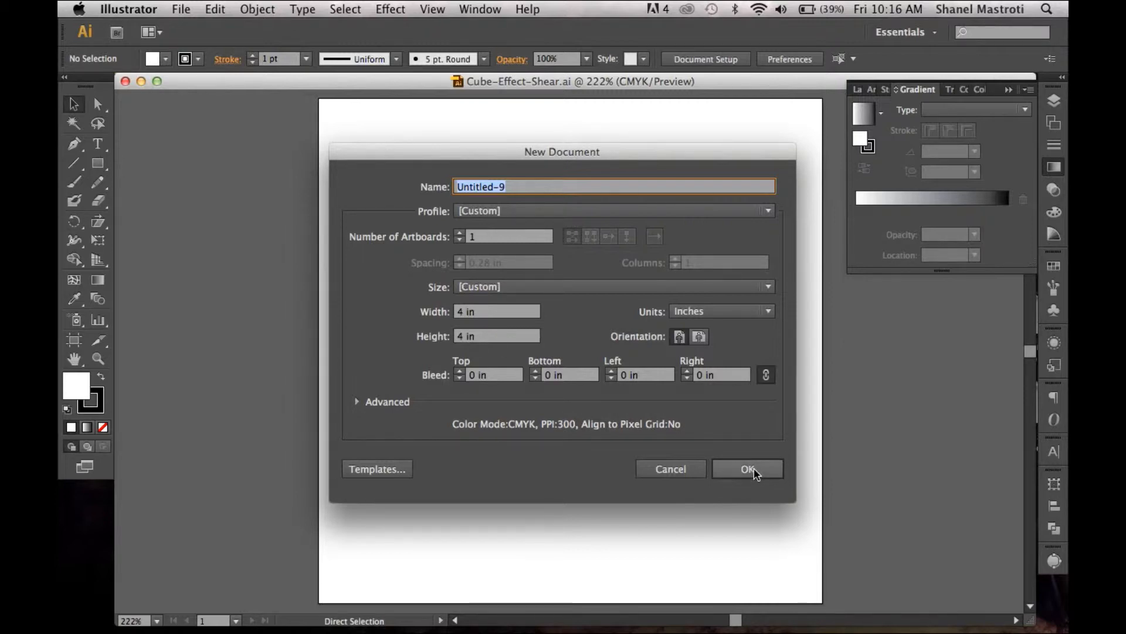
left_click(747, 469)
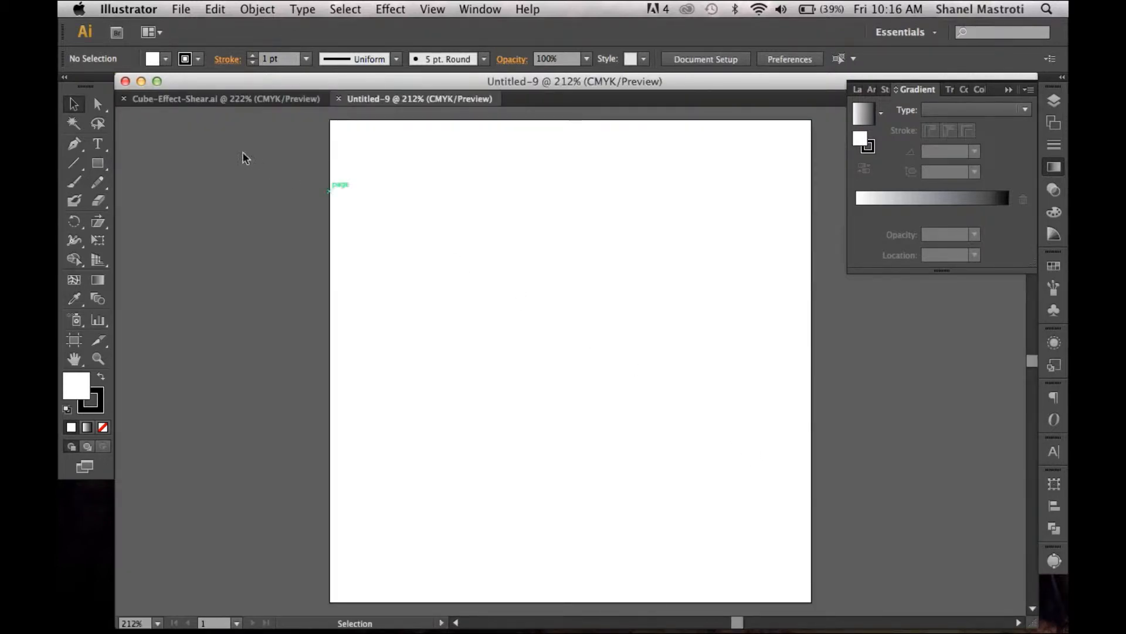
mouse_move(98, 163)
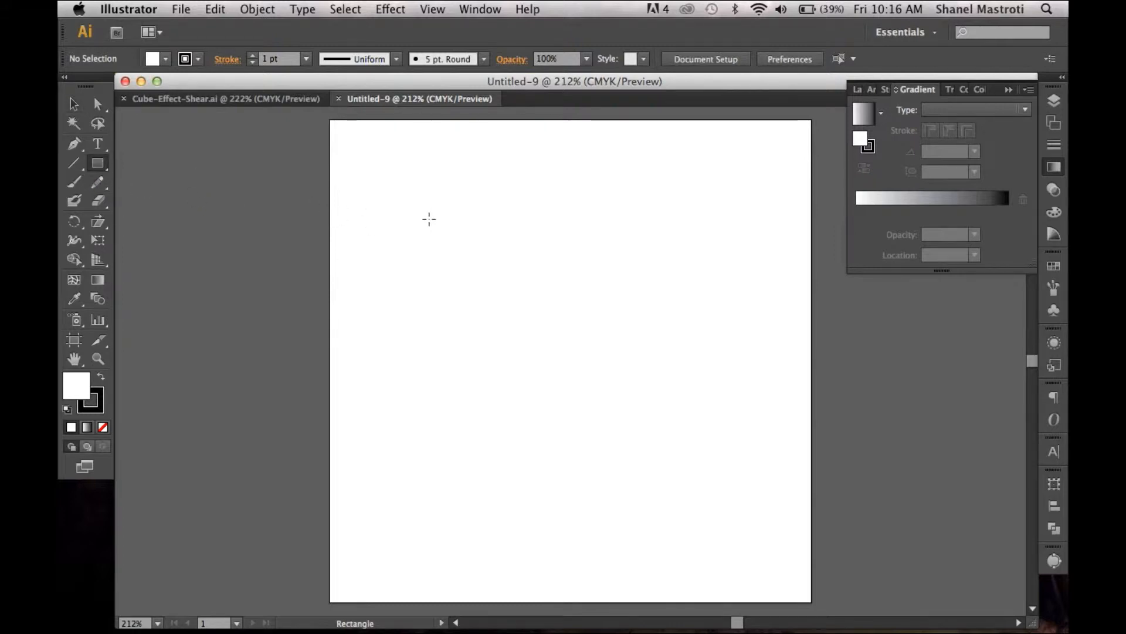
mouse_move(417, 202)
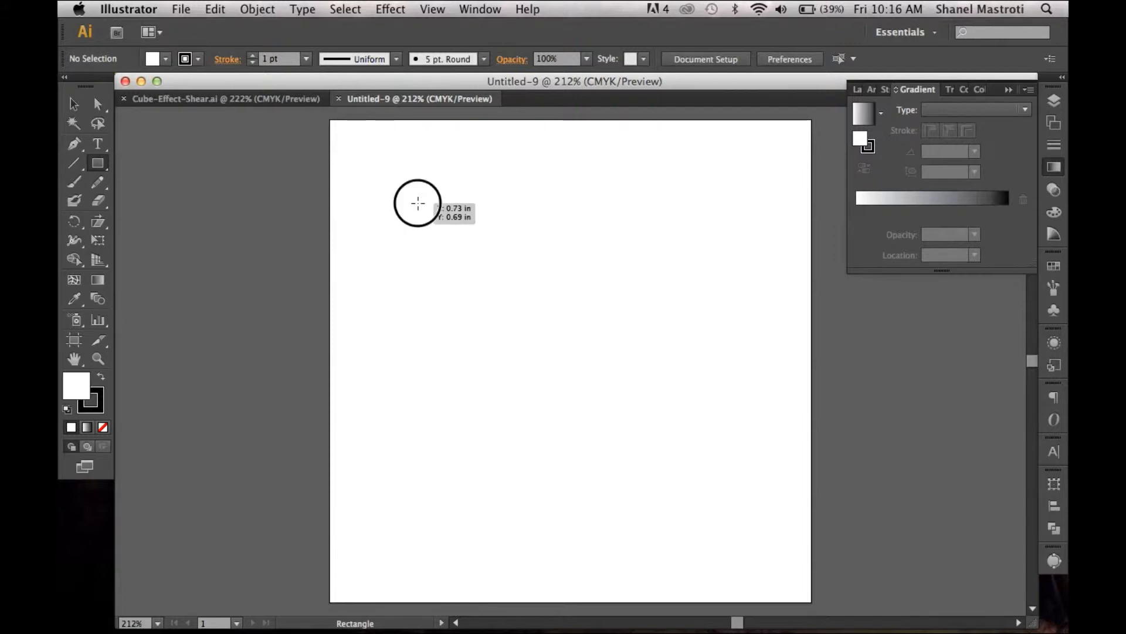
Step: Draw a square near the upper left and Option-drag an identical copy directly to its right
left_click_drag(416, 204, 525, 312)
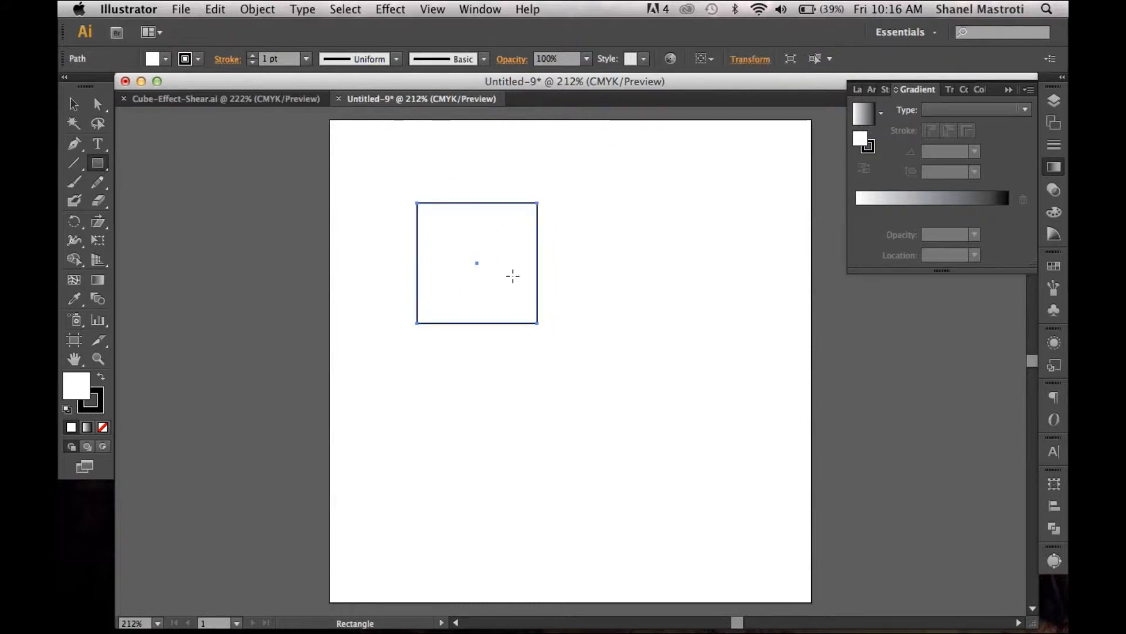
mouse_move(512, 272)
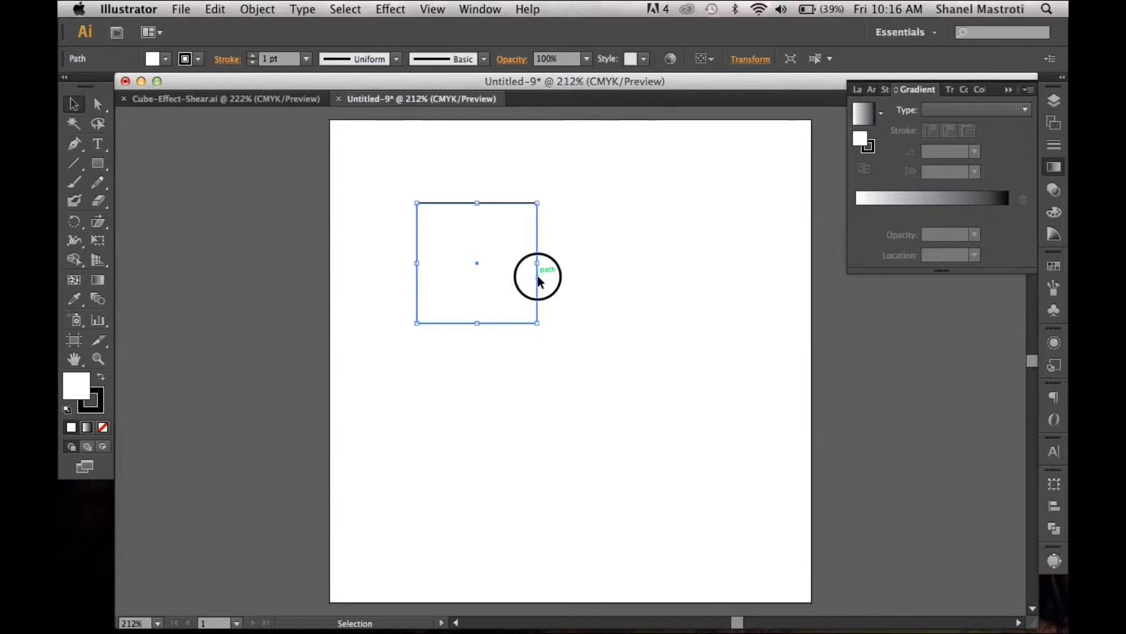
left_click_drag(537, 263, 603, 294)
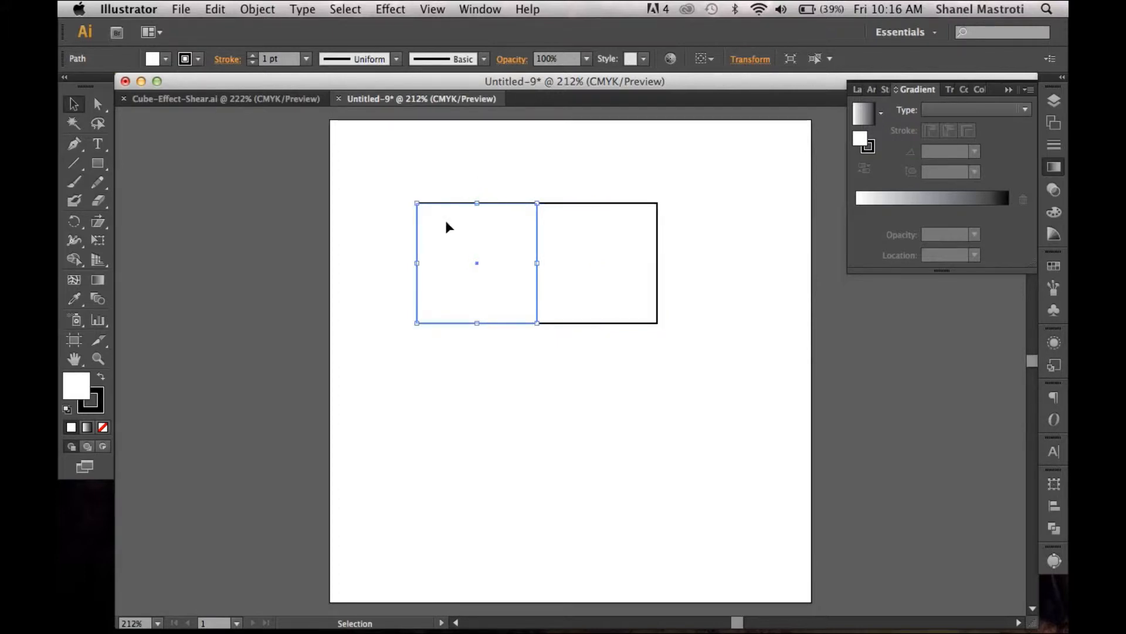
mouse_move(99, 221)
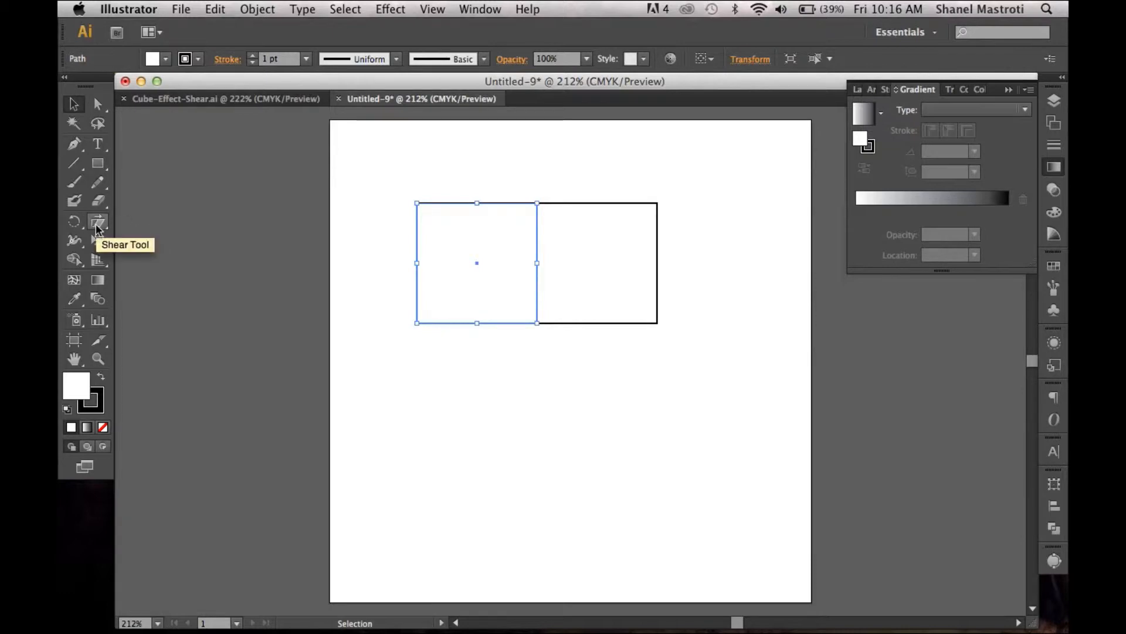
Step: Shear the left square into a parallelogram whose right edge rises, forming the cube's left face
left_click(99, 221)
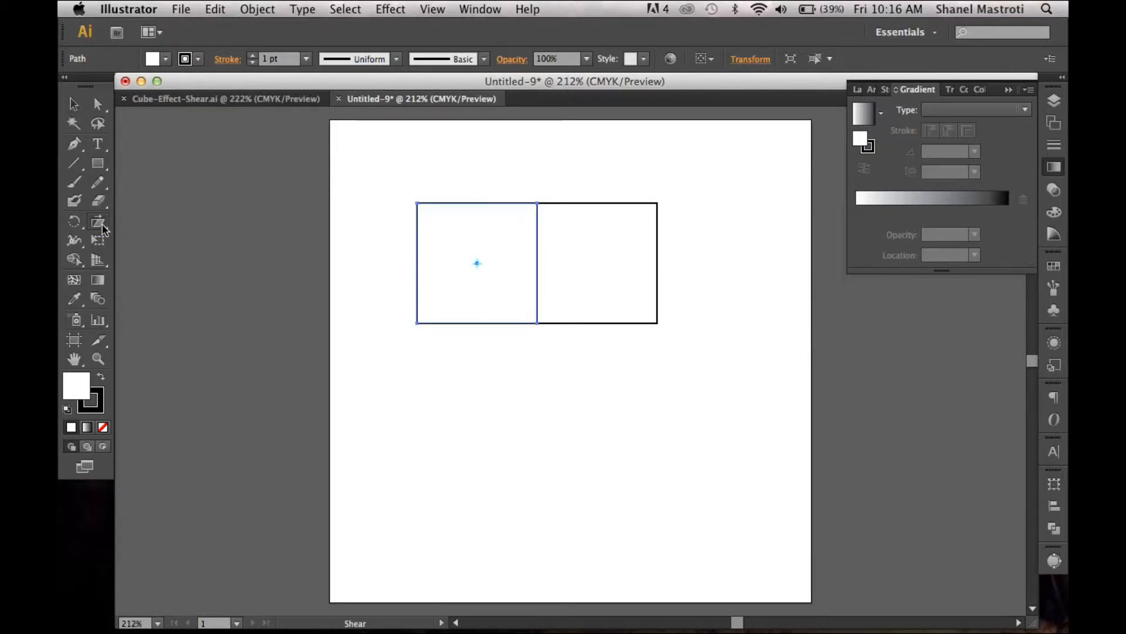
left_click(98, 223)
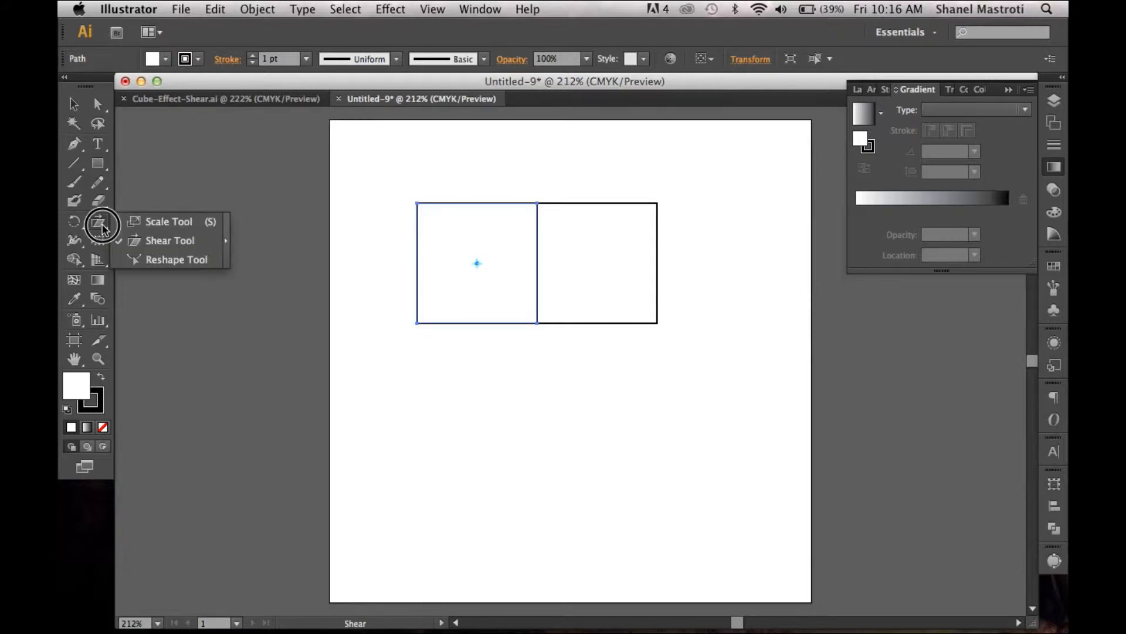
mouse_move(170, 225)
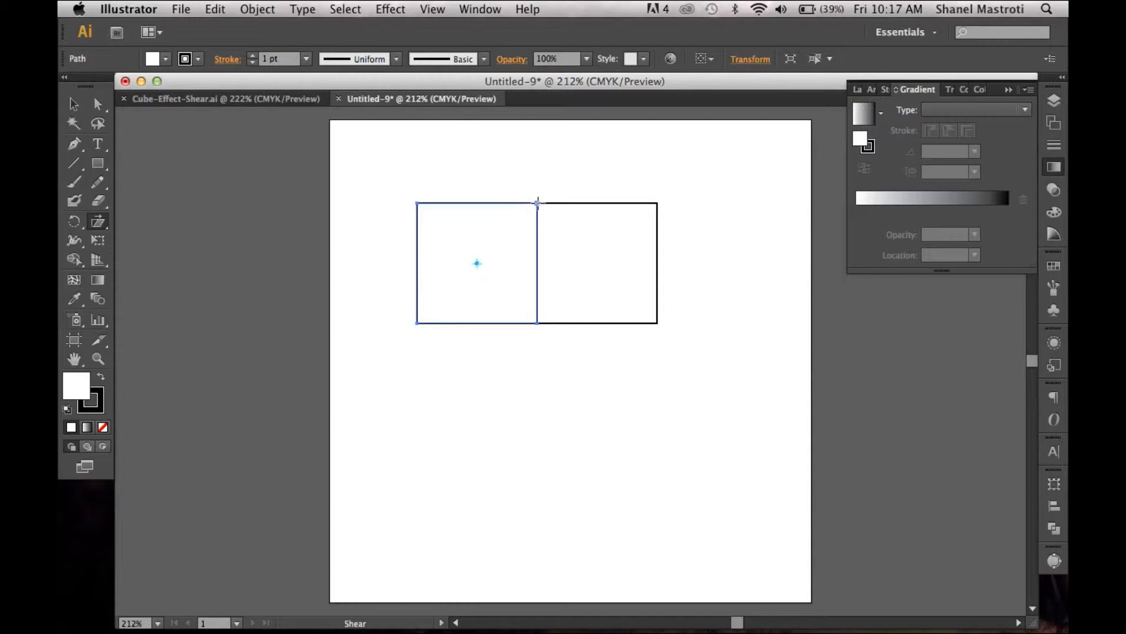
left_click_drag(538, 204, 539, 216)
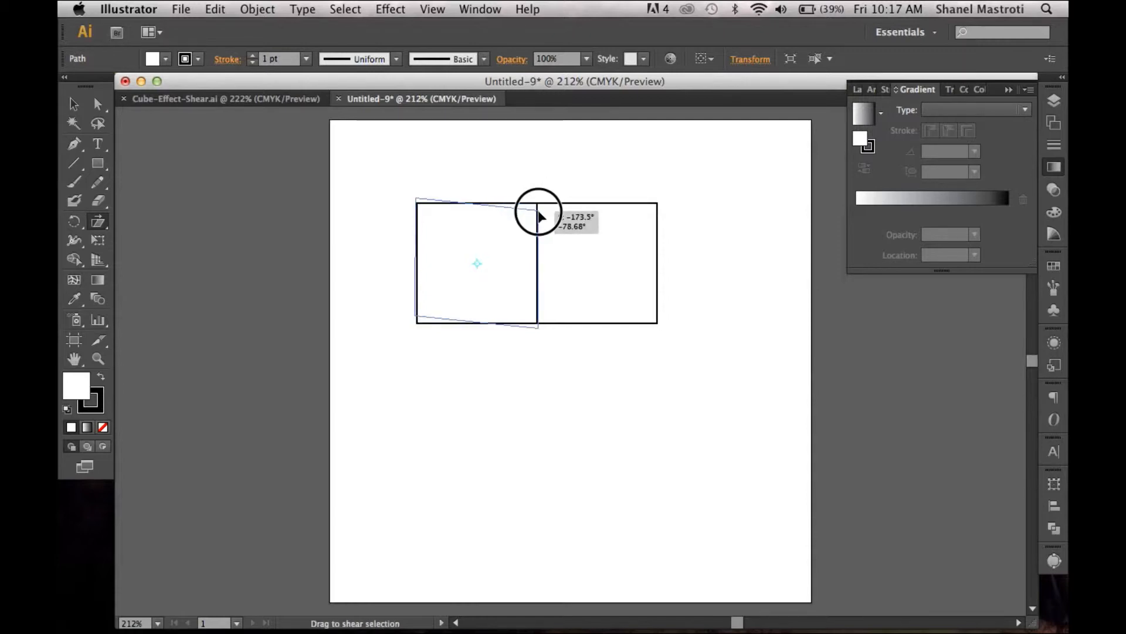
left_click_drag(538, 212, 539, 226)
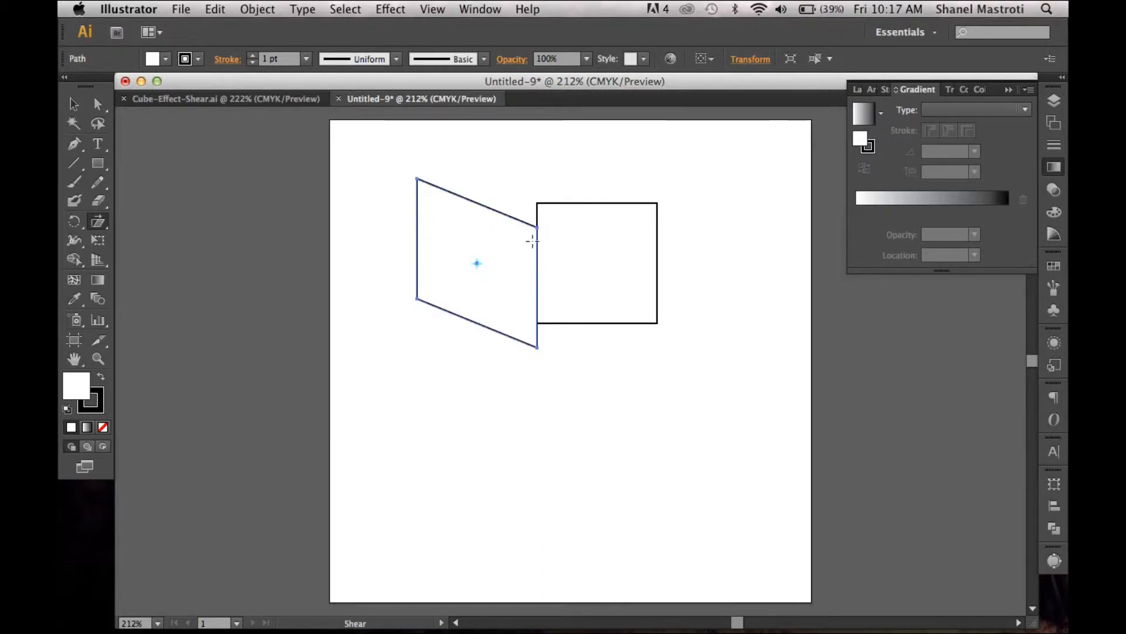
mouse_move(572, 195)
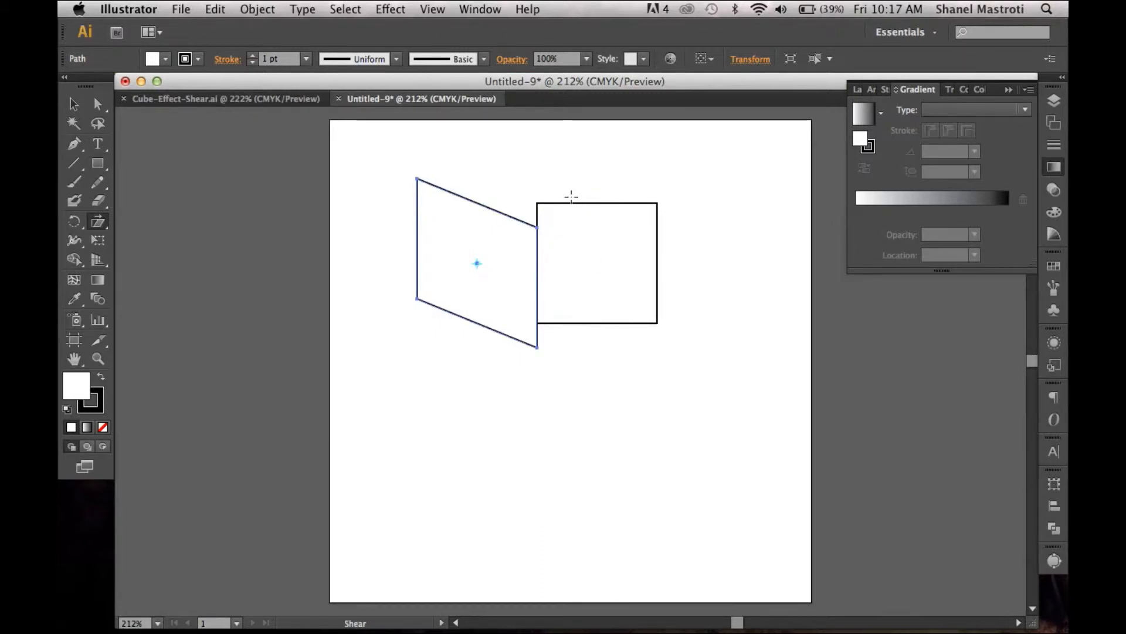
Step: Shear the right square the opposite way into the right face, then move both faces lower on the artboard
left_click(73, 104)
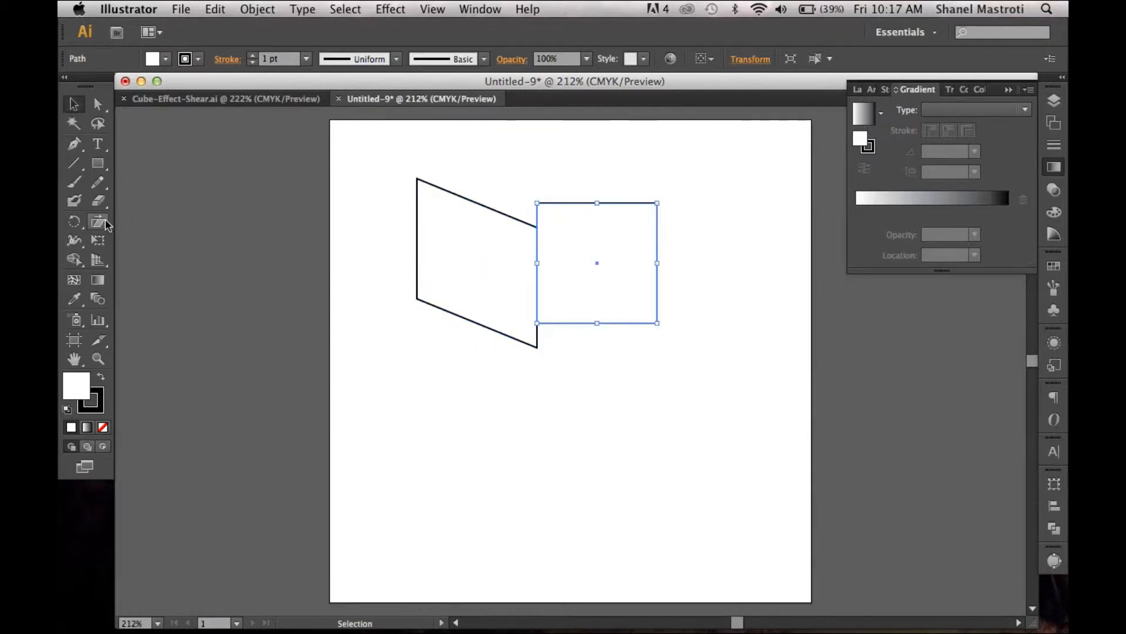
left_click(98, 220)
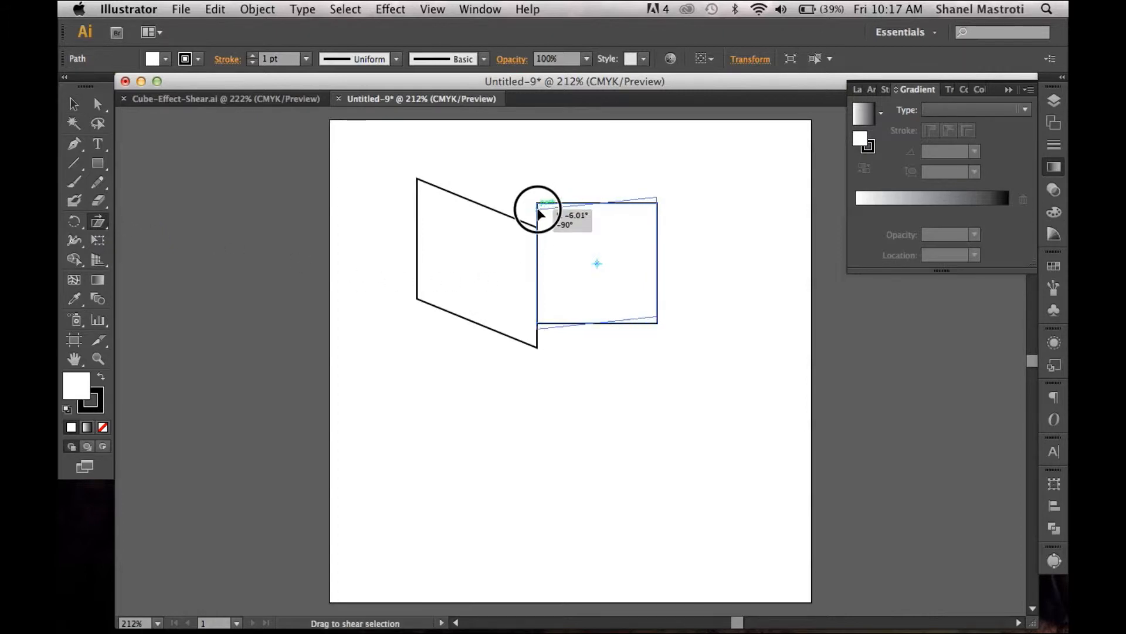
left_click_drag(539, 209, 535, 227)
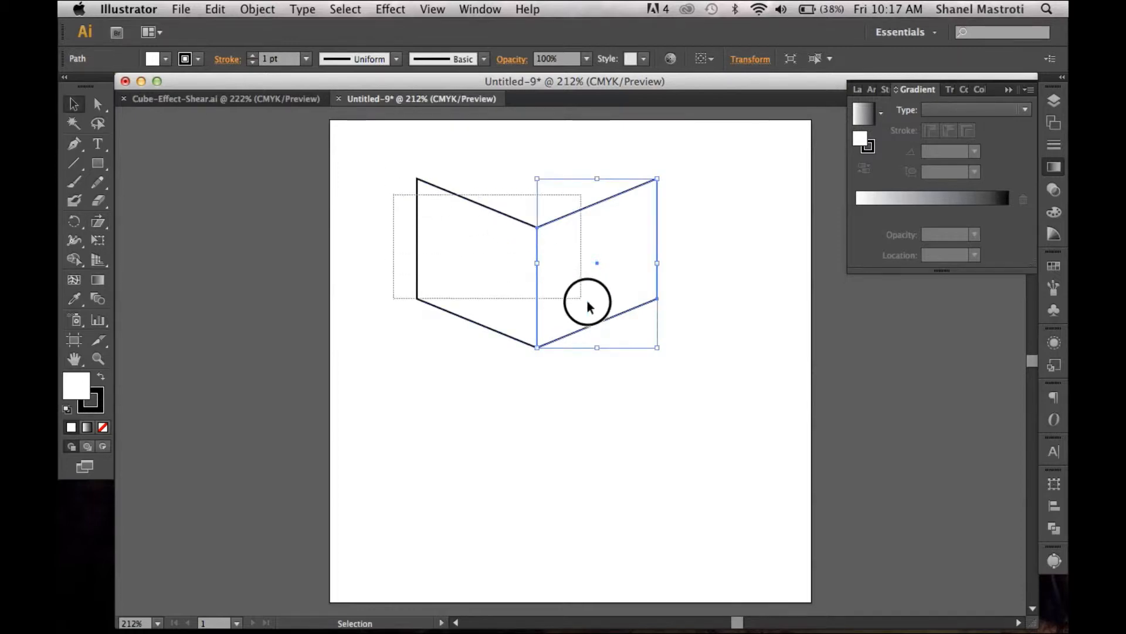
left_click_drag(589, 305, 582, 348)
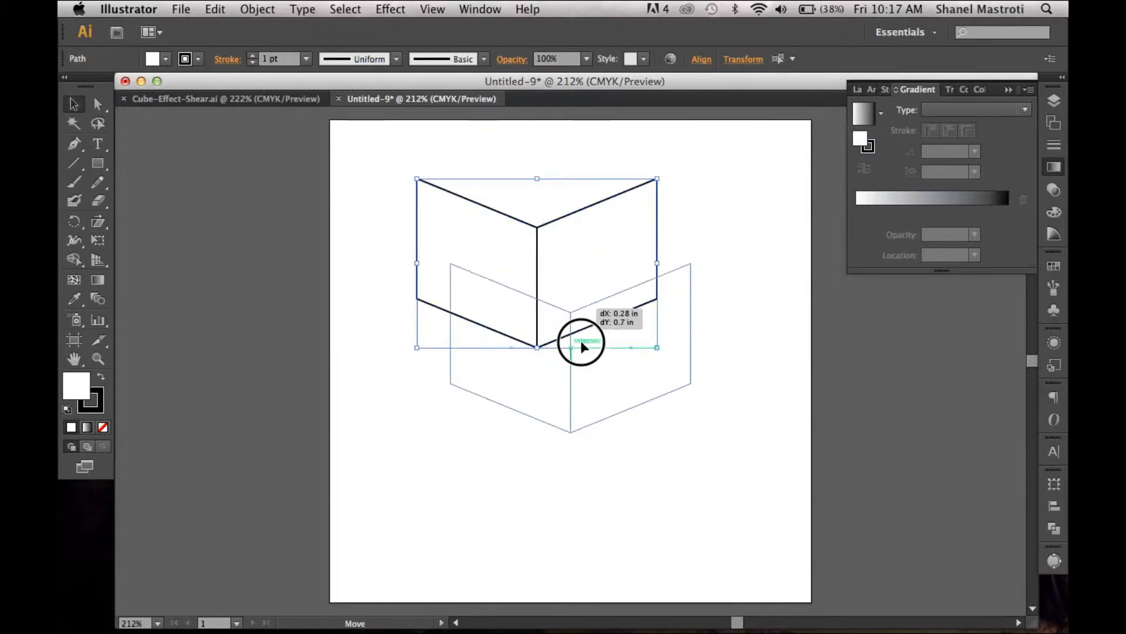
left_click_drag(582, 348, 572, 462)
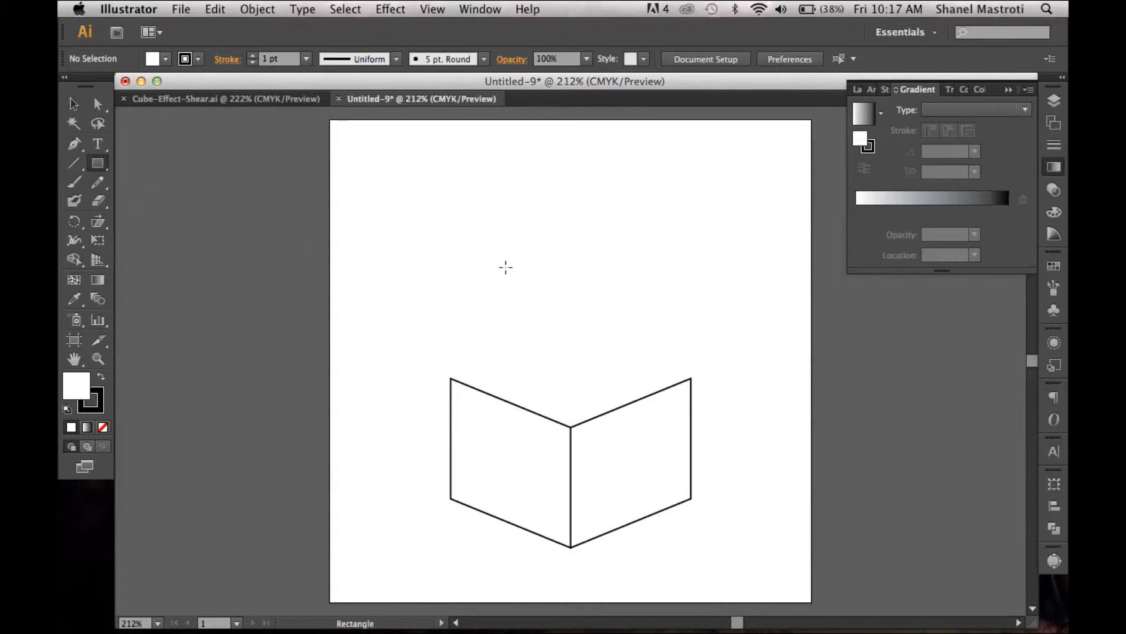
mouse_move(497, 220)
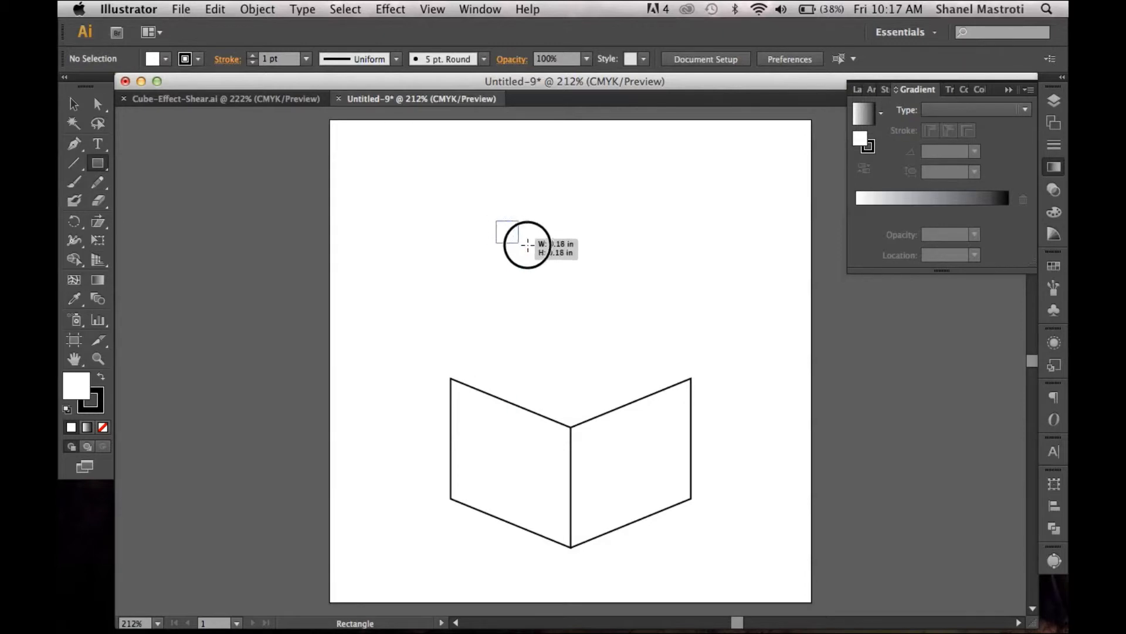
Step: Draw a square above the two side faces and set its fill to None
left_click_drag(507, 231, 614, 310)
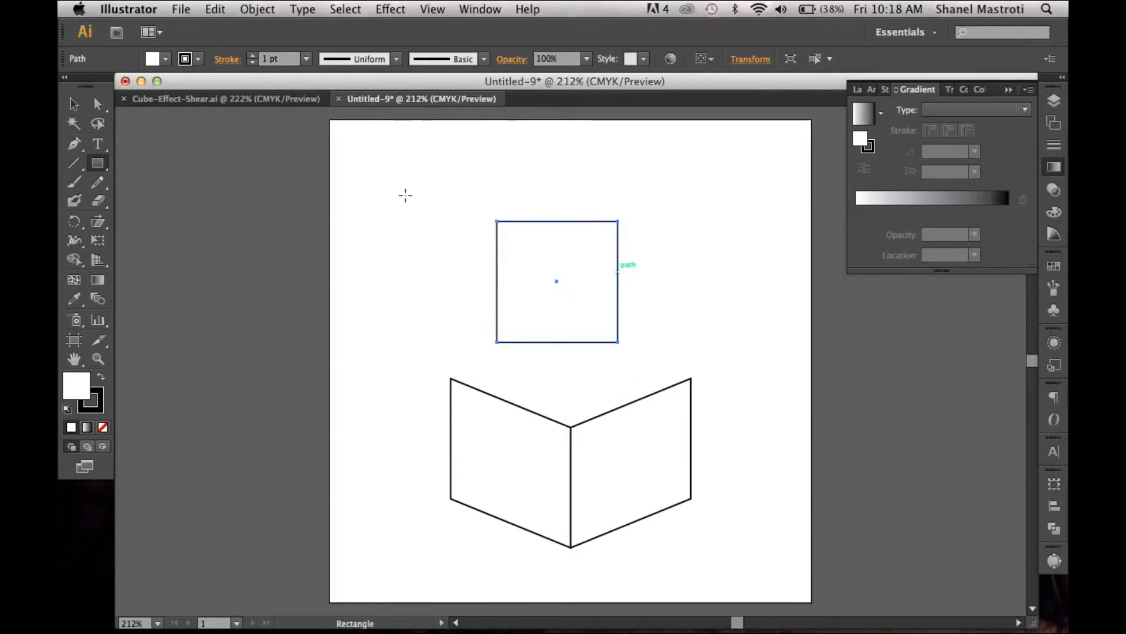
left_click(167, 58)
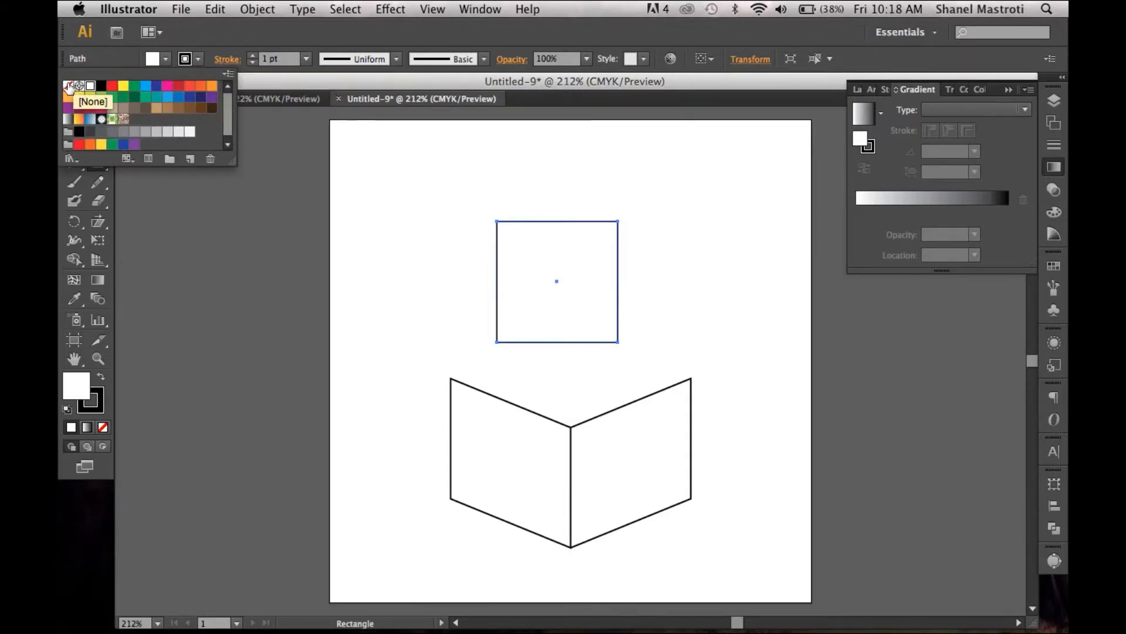
left_click(68, 87)
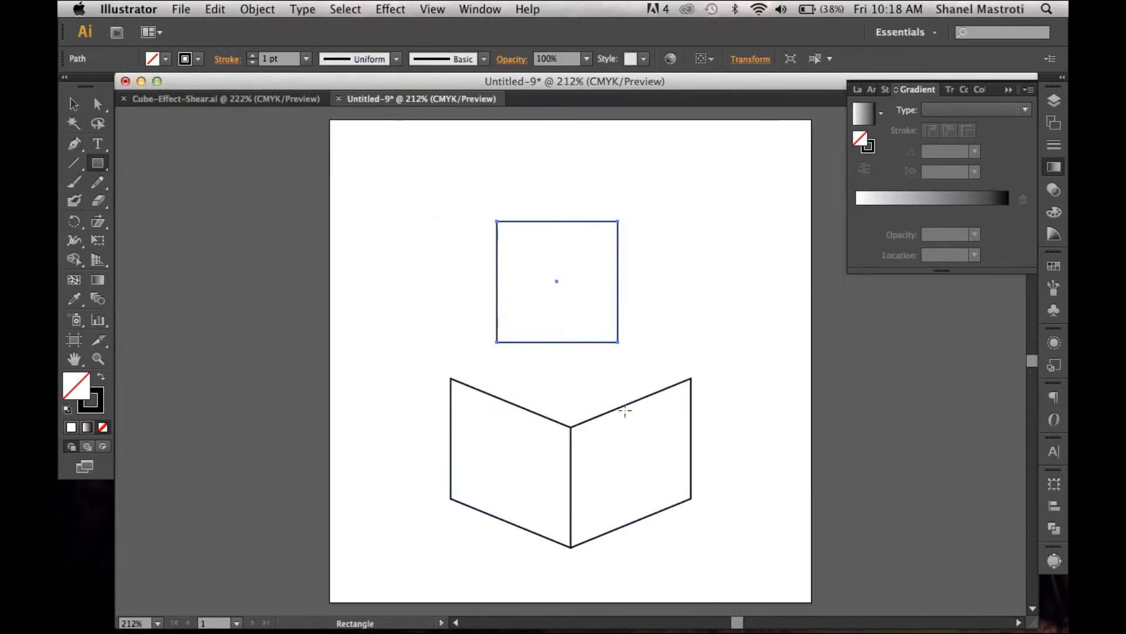
mouse_move(399, 150)
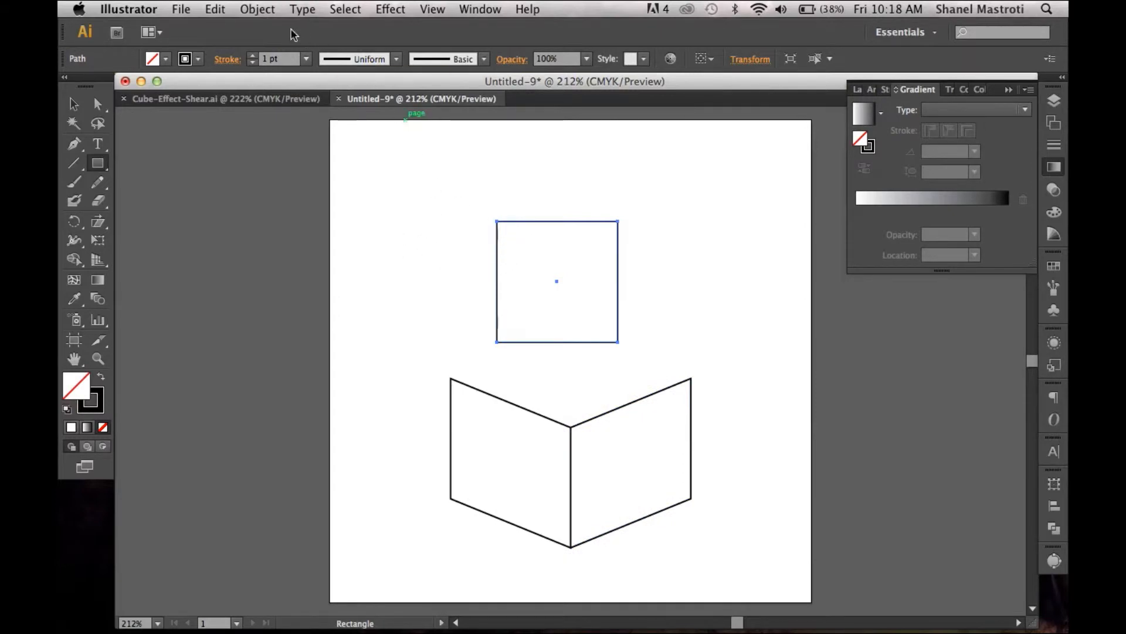
left_click(256, 10)
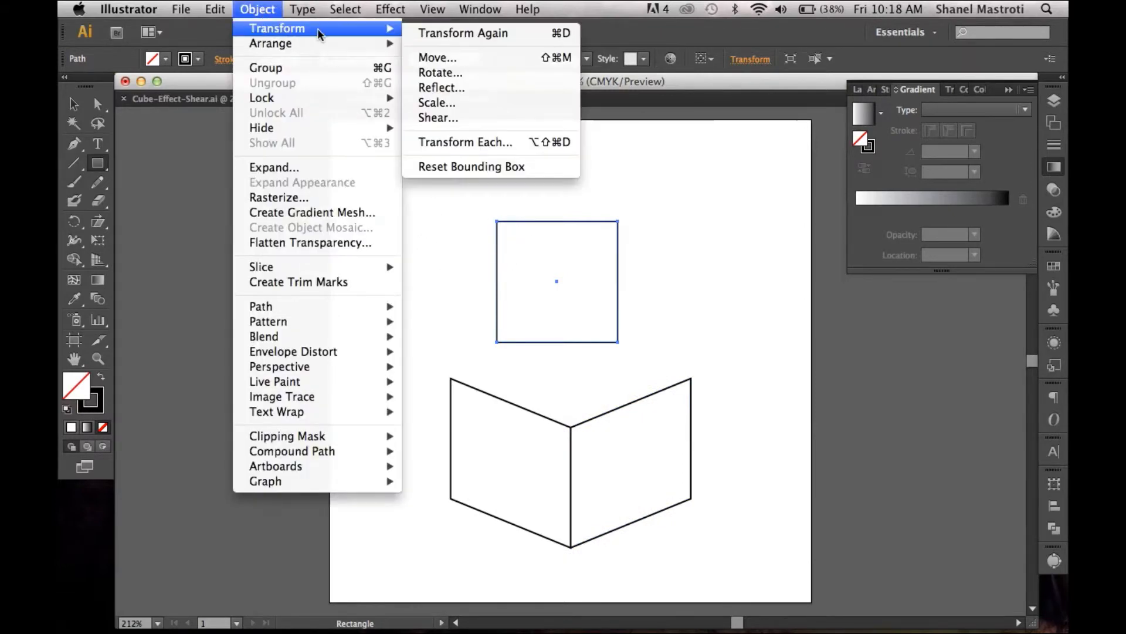
mouse_move(448, 72)
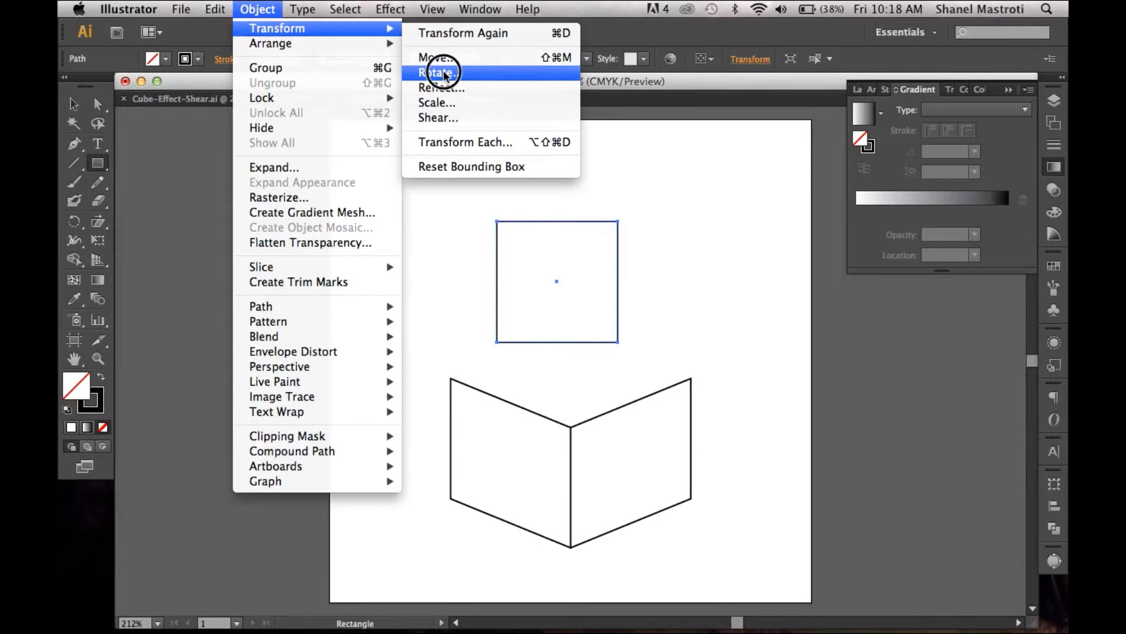
Step: Rotate the top square 45 degrees into a diamond via Object > Transform > Rotate
left_click(439, 72)
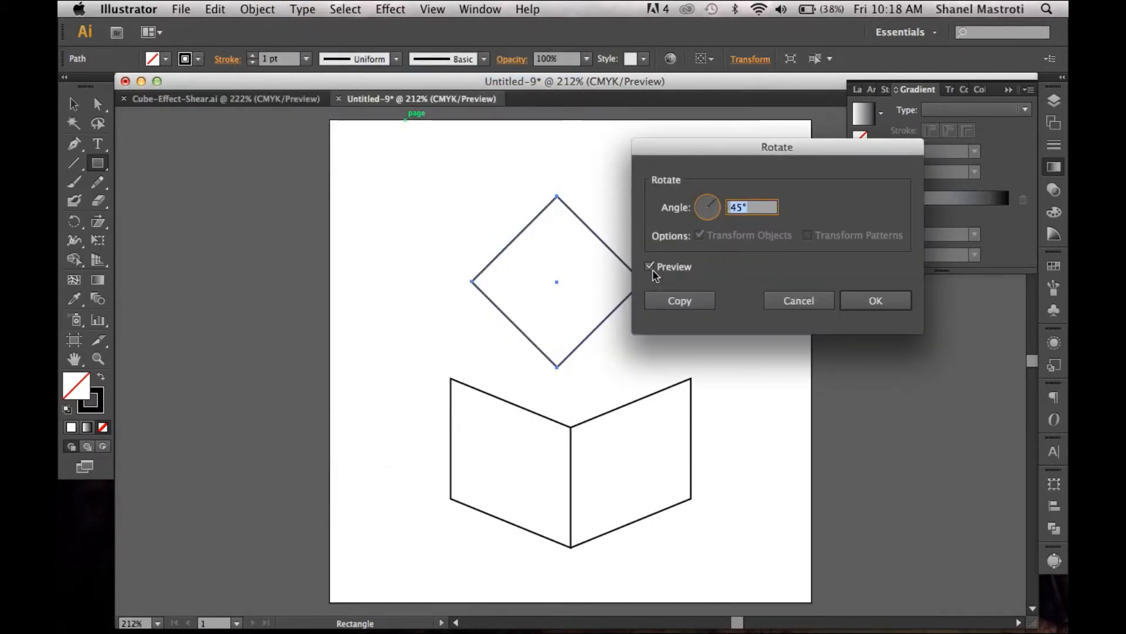
mouse_move(537, 333)
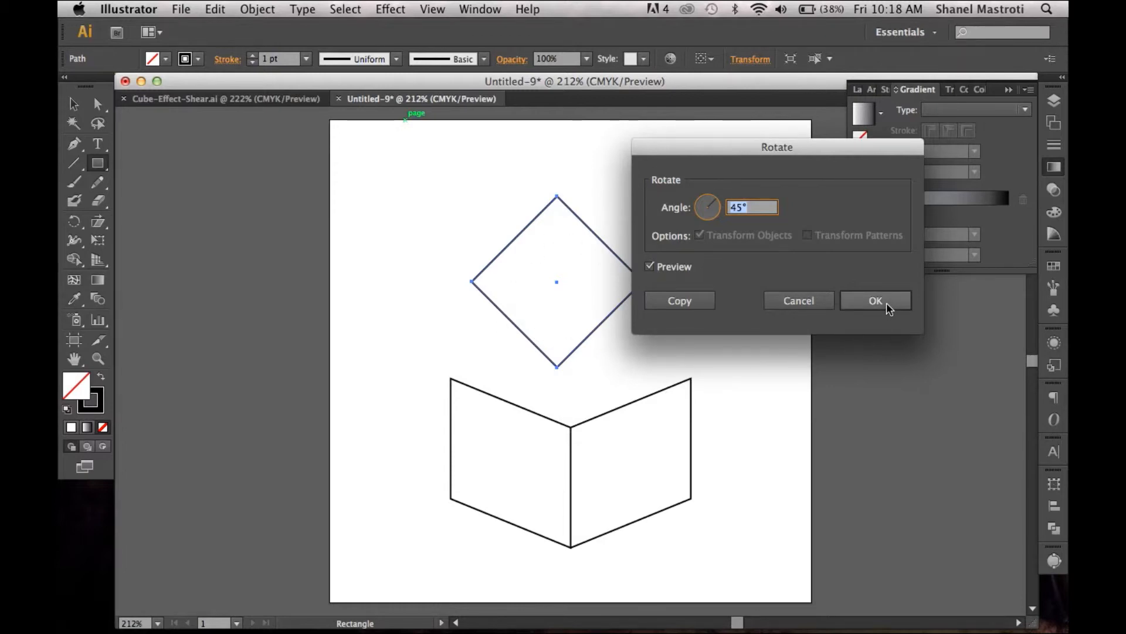
left_click(876, 301)
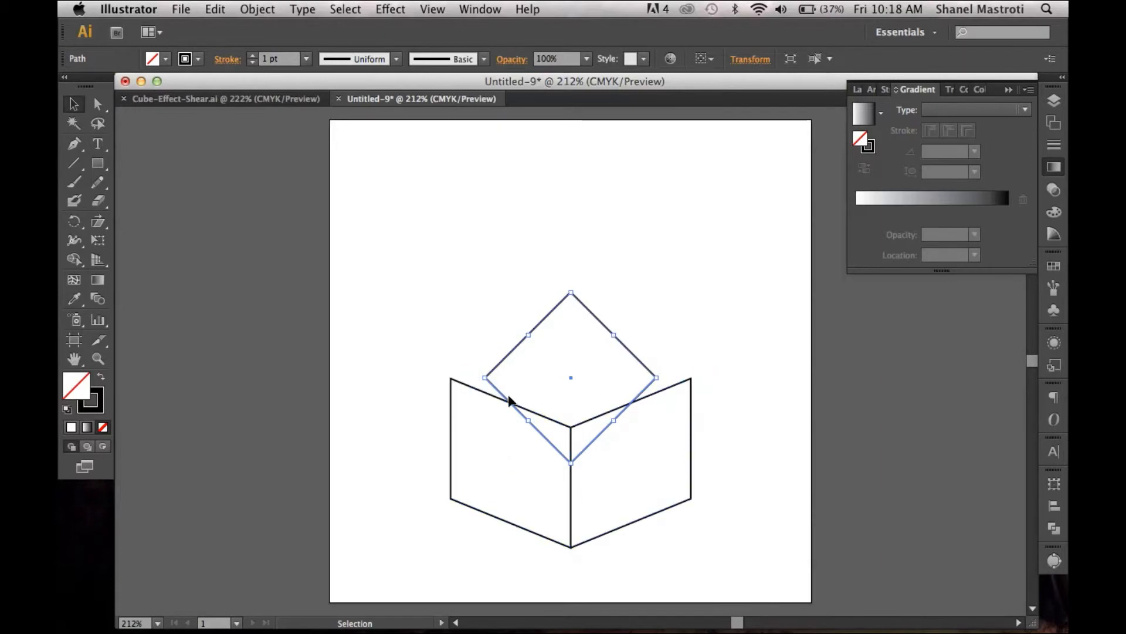
mouse_move(694, 379)
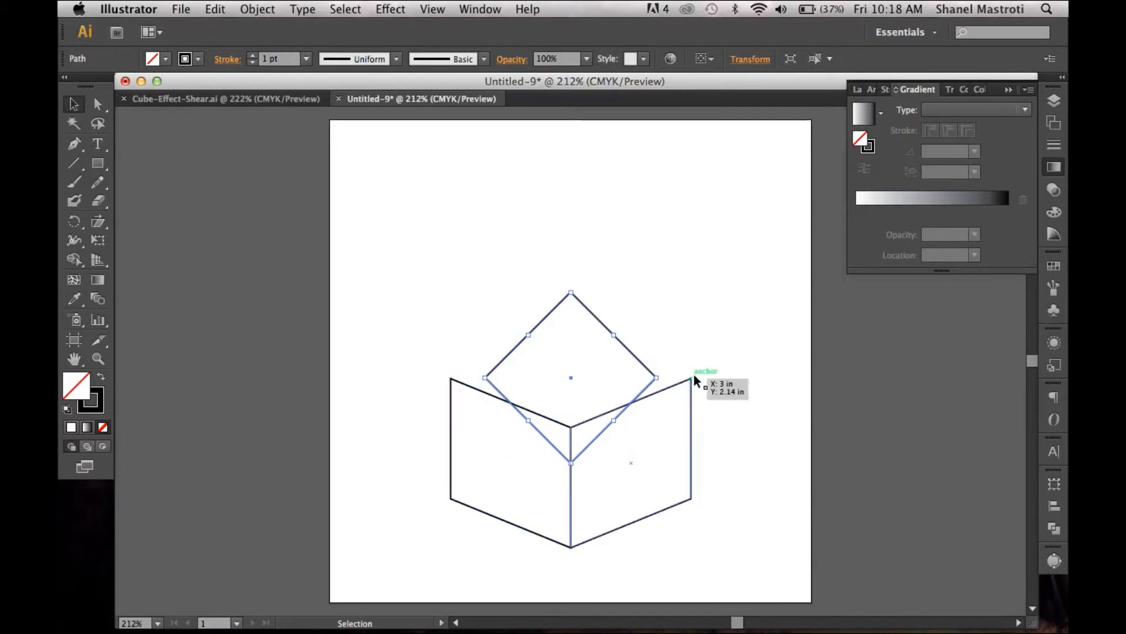
mouse_move(504, 408)
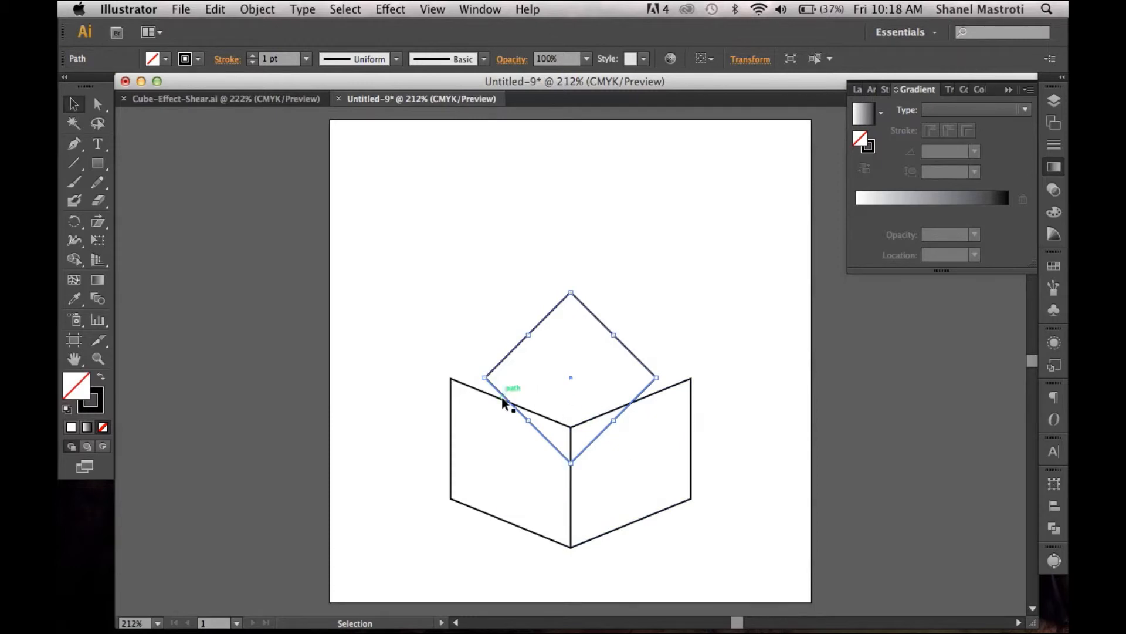
Step: Stretch the diamond so its left and right corners meet the side faces' outer top corners
left_click_drag(513, 388, 460, 380)
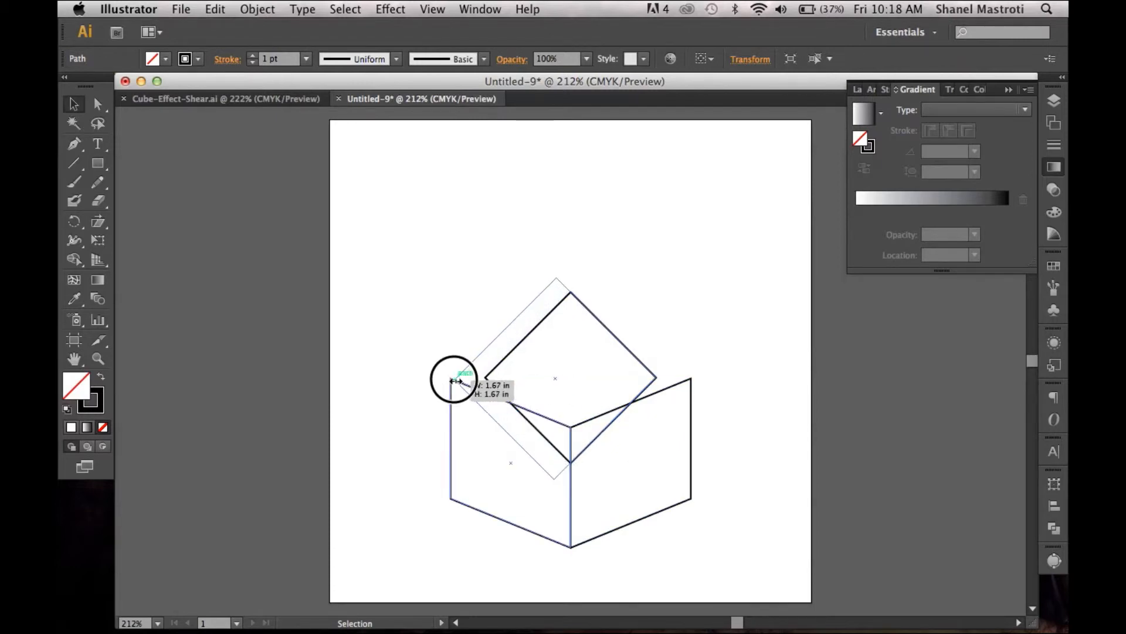
left_click_drag(456, 379, 655, 379)
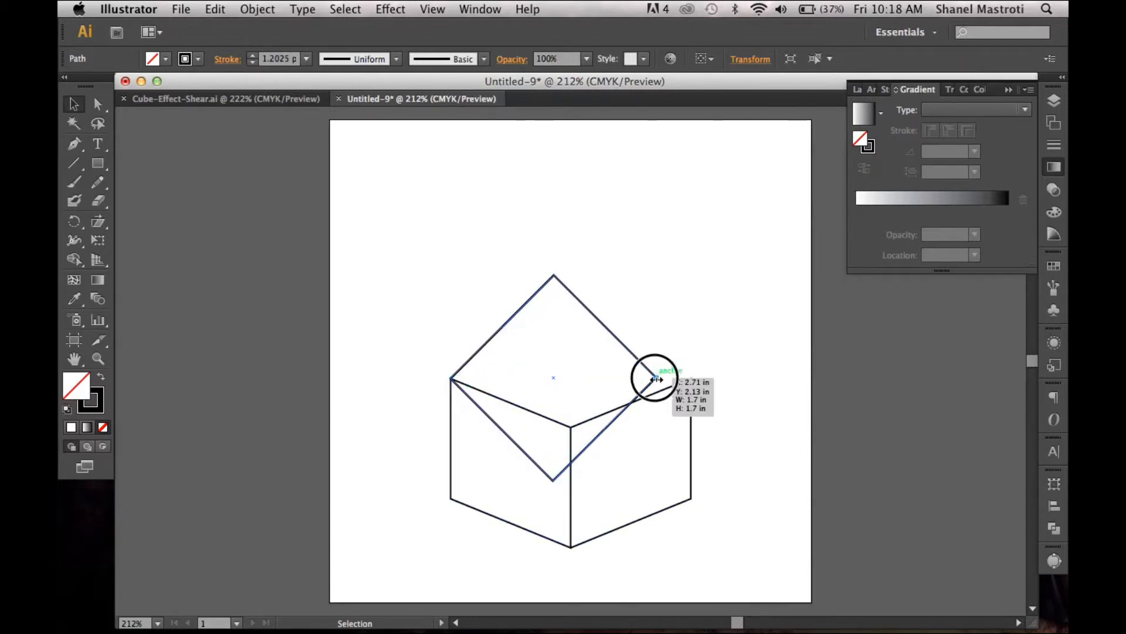
left_click_drag(657, 379, 690, 376)
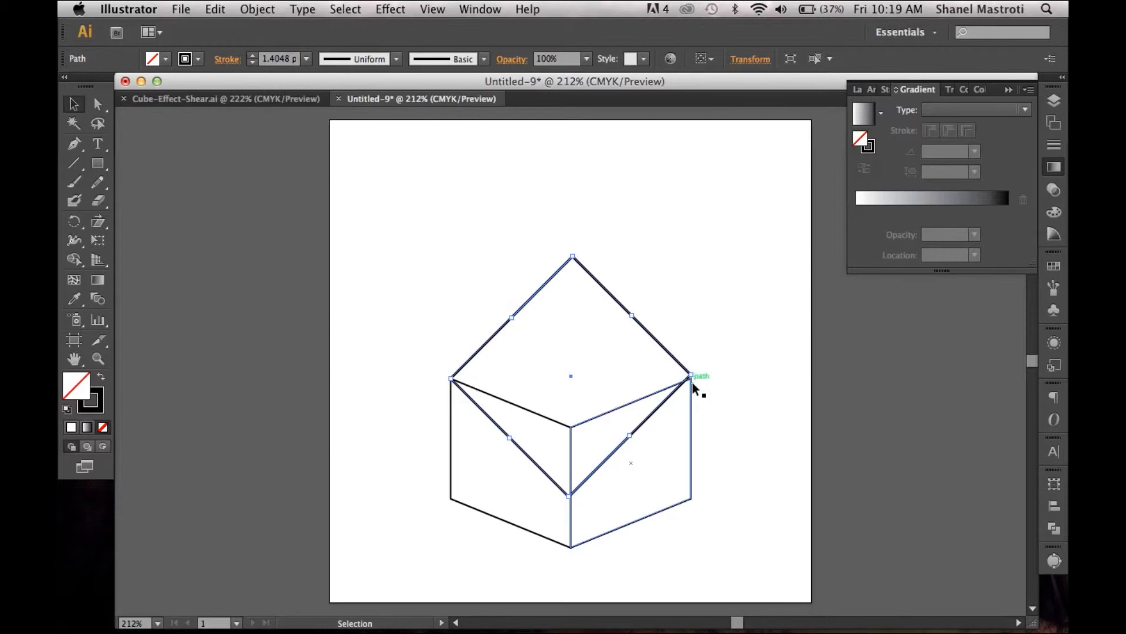
mouse_move(450, 215)
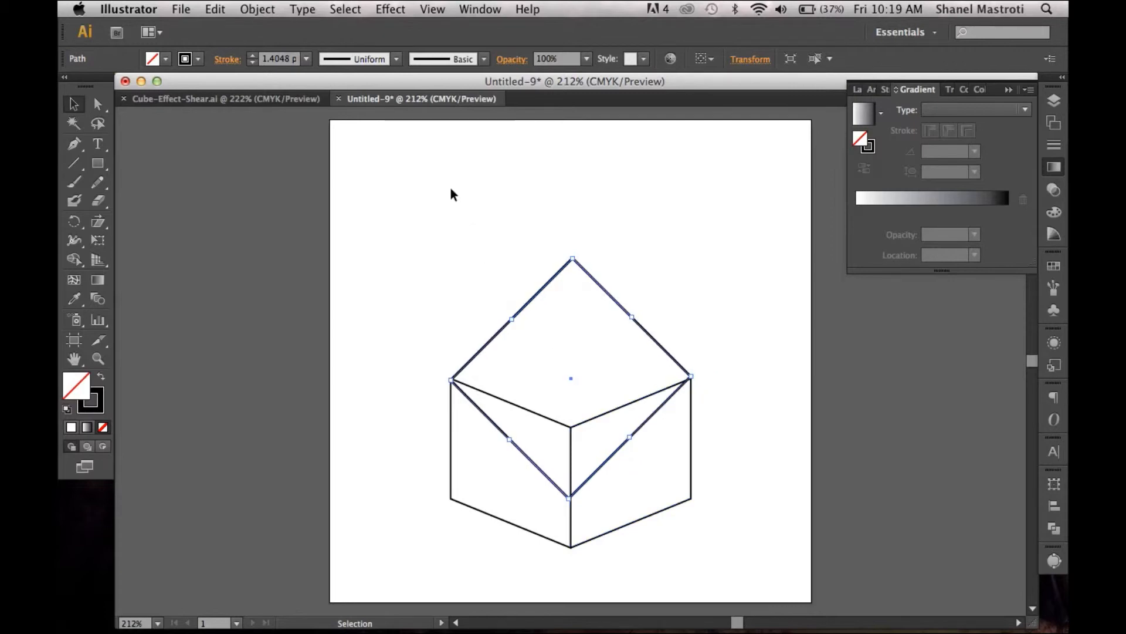
mouse_move(606, 366)
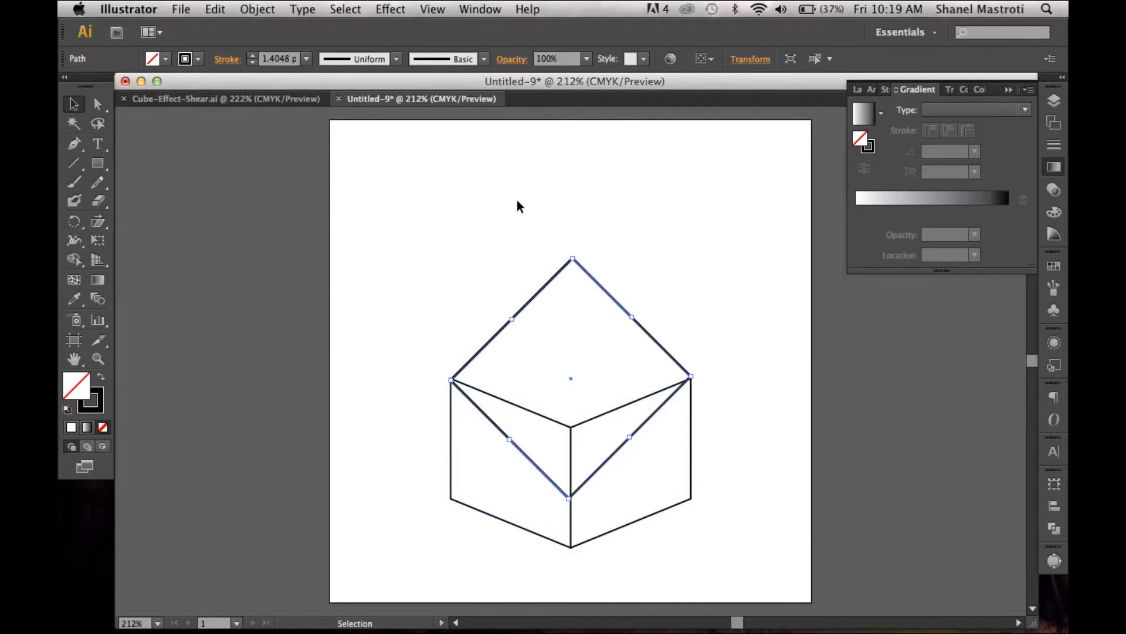
mouse_move(371, 162)
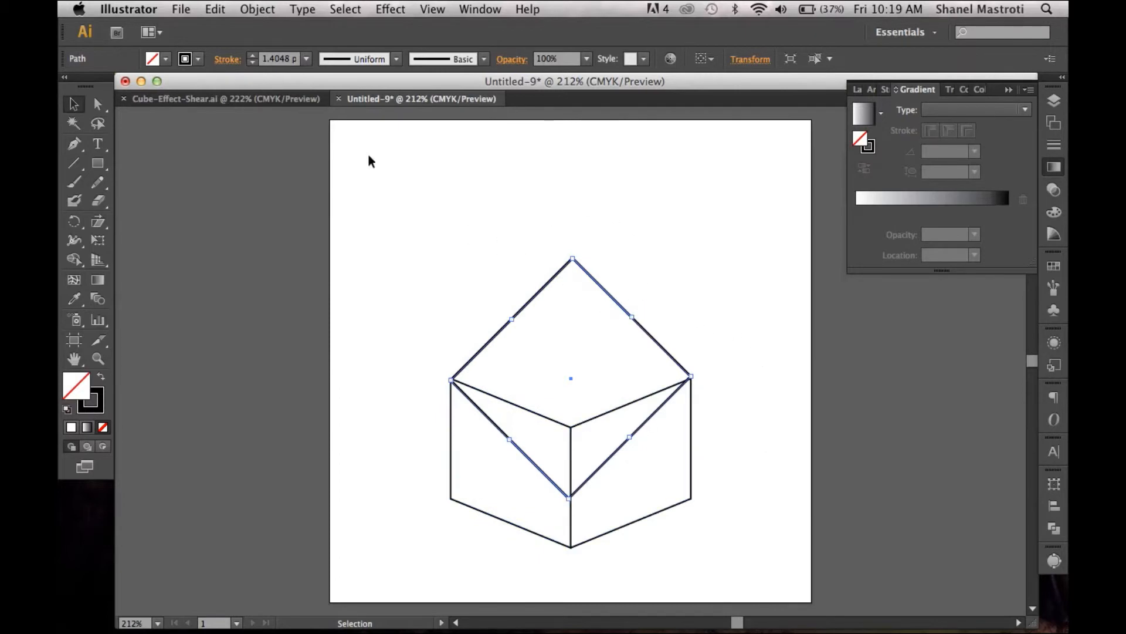
Step: Squash the diamond into a flatter rhombus and seat it on the side faces as the cube's top
left_click(257, 10)
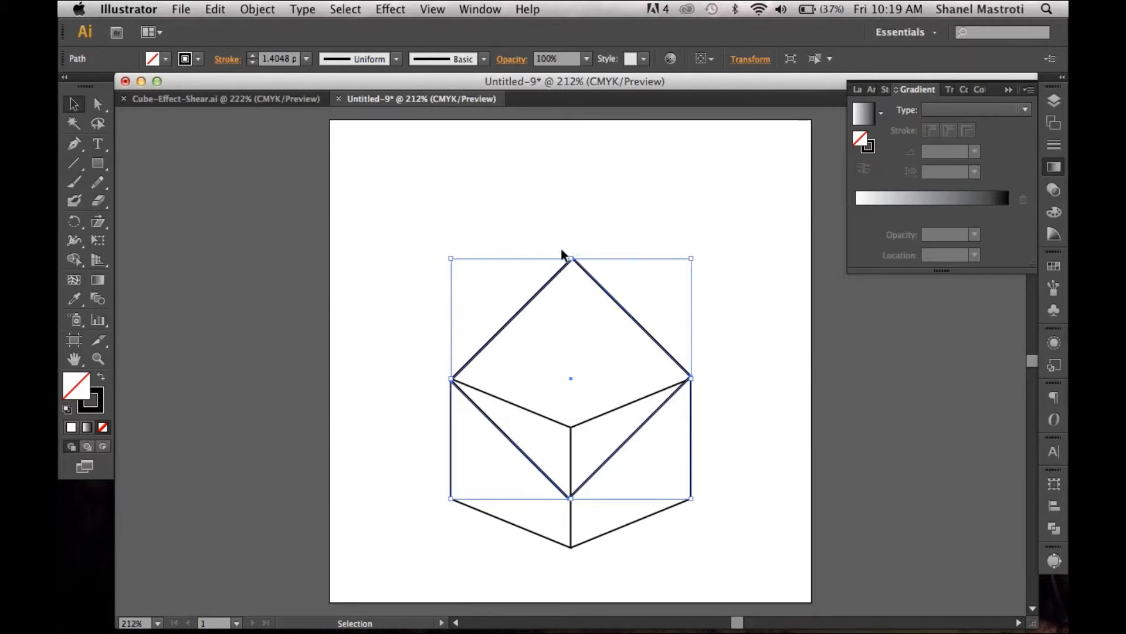
mouse_move(573, 258)
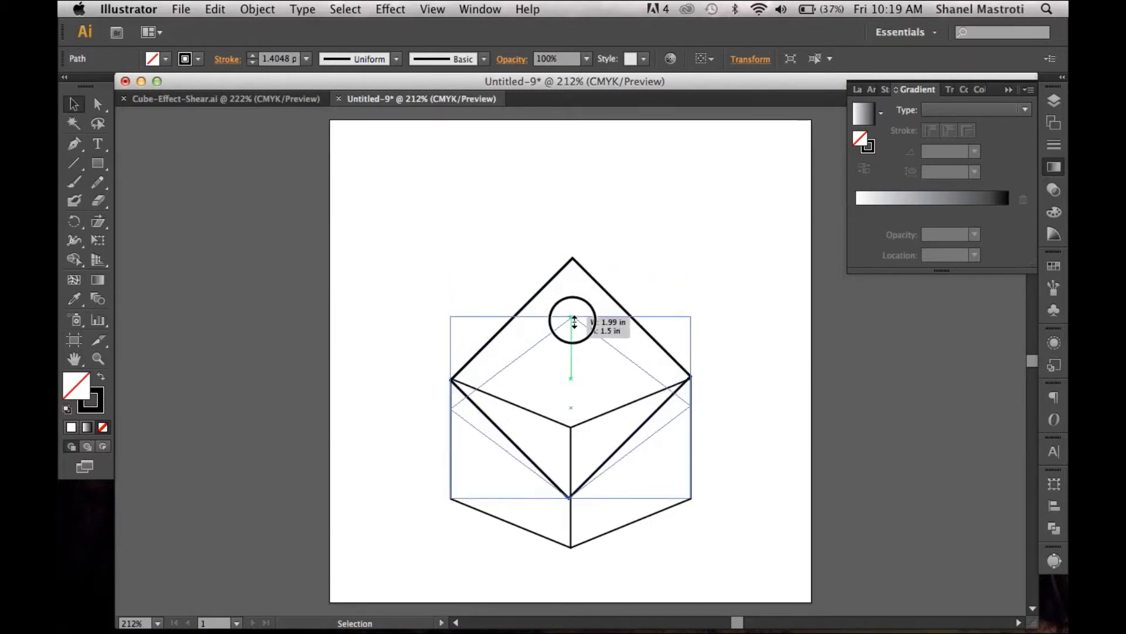
left_click_drag(572, 322, 567, 399)
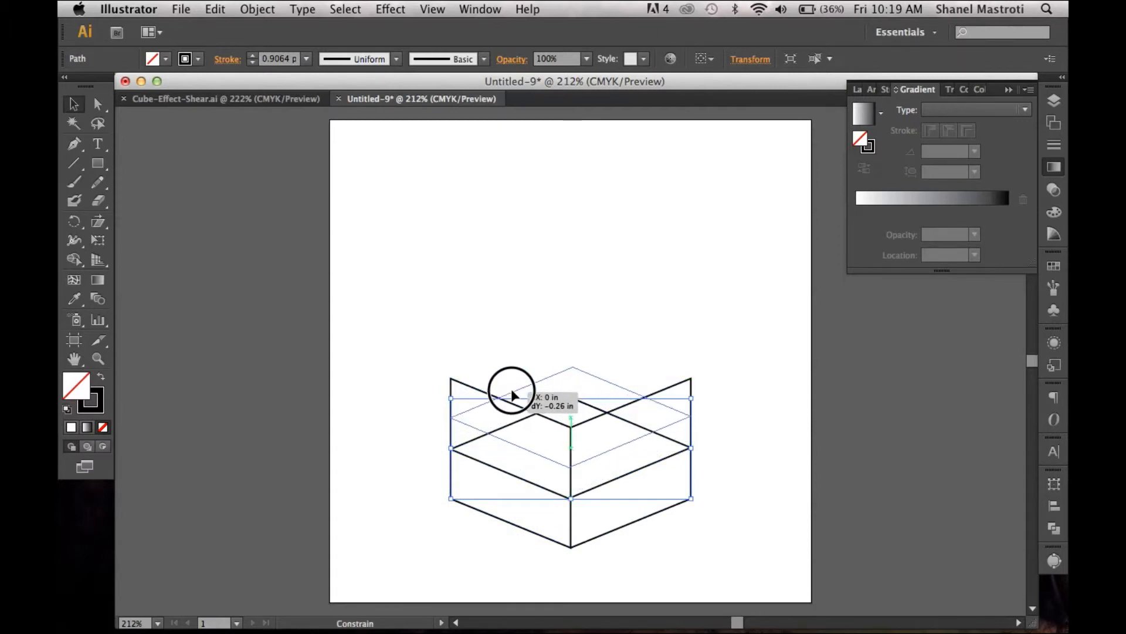
left_click_drag(514, 395, 517, 357)
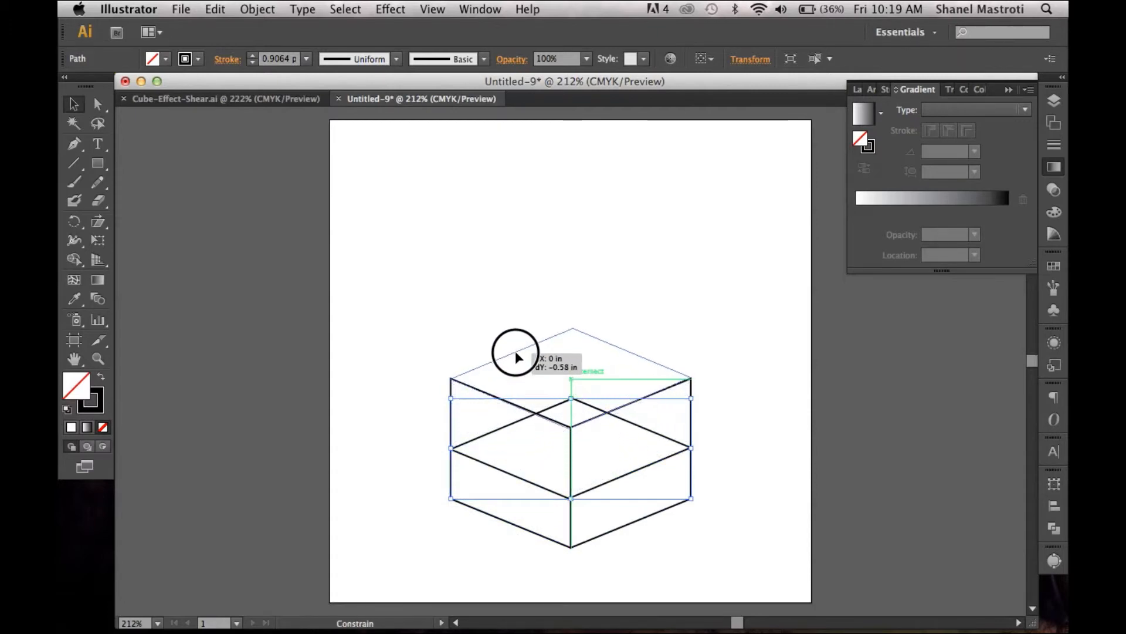
left_click_drag(572, 377, 572, 331)
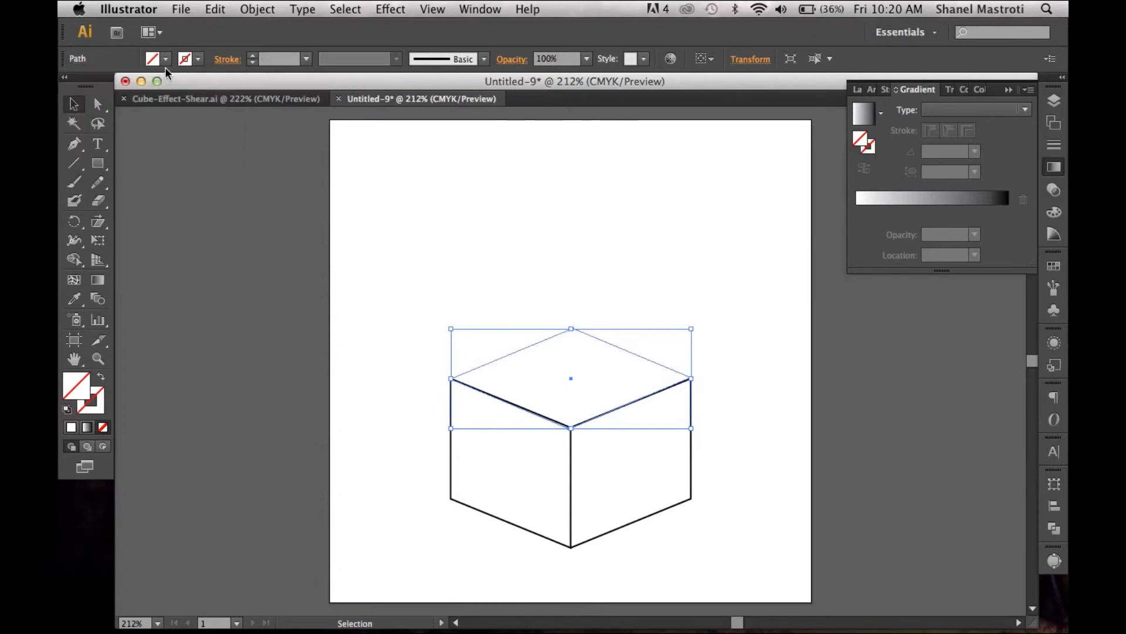
Step: Fill the left face red, top blue and right green in the Color Picker, with stroke set to None
left_click(152, 88)
type("ba1919")
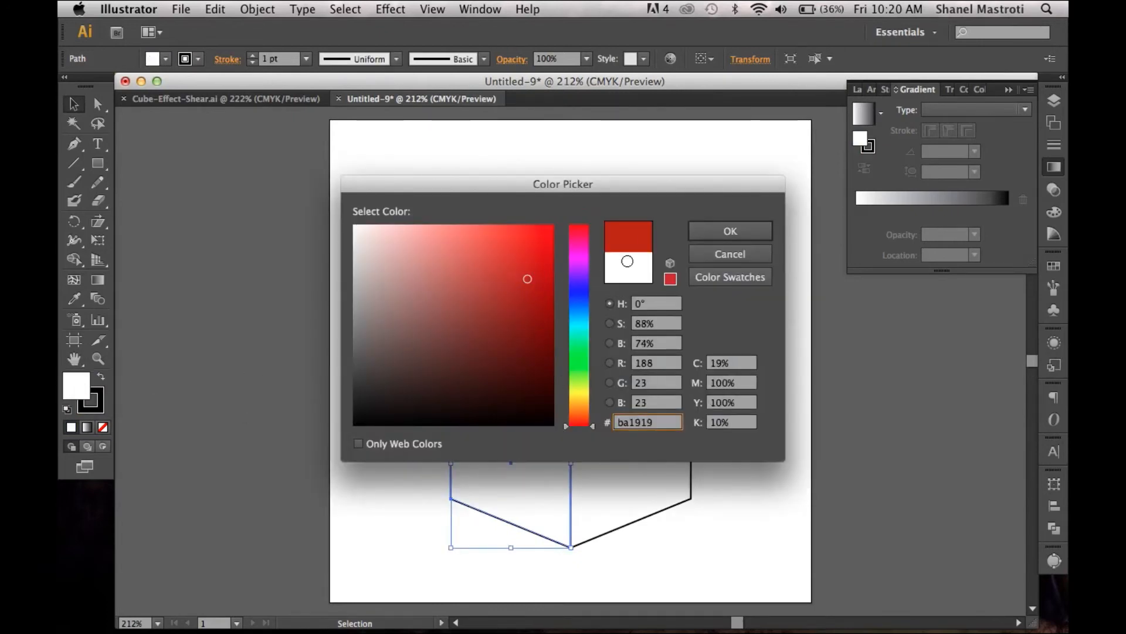
left_click(730, 230)
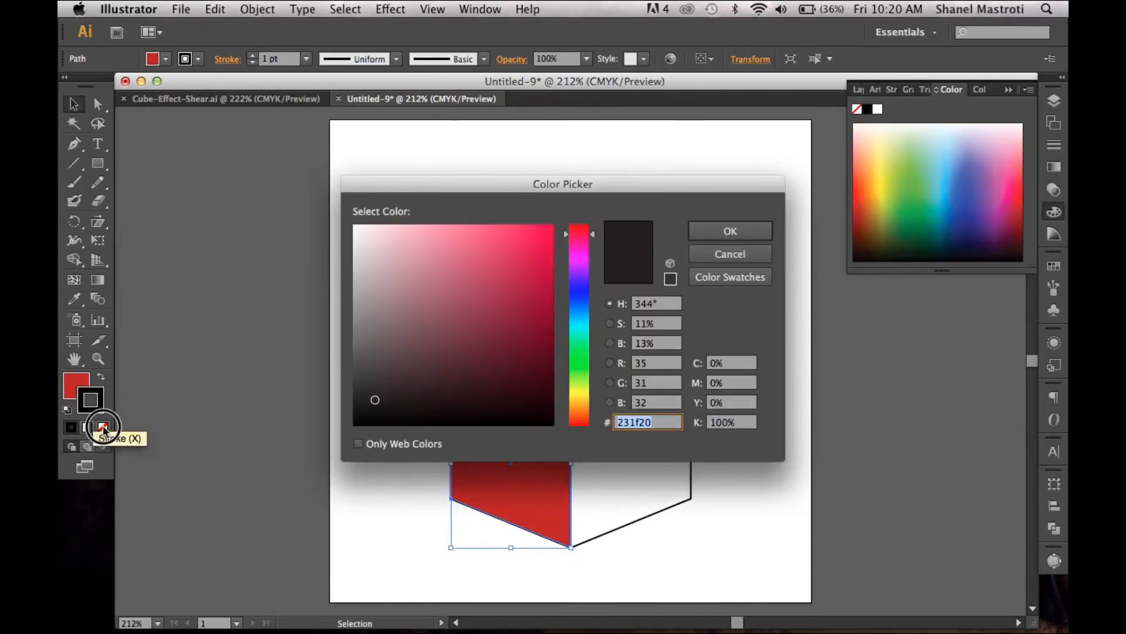
left_click(729, 230)
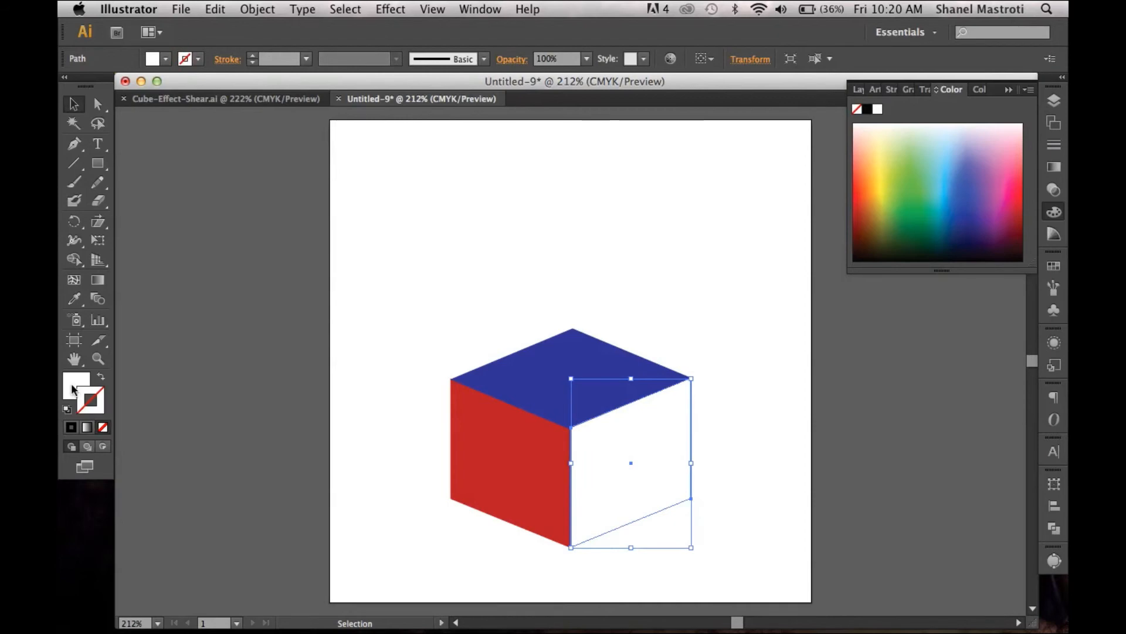
mouse_move(73, 388)
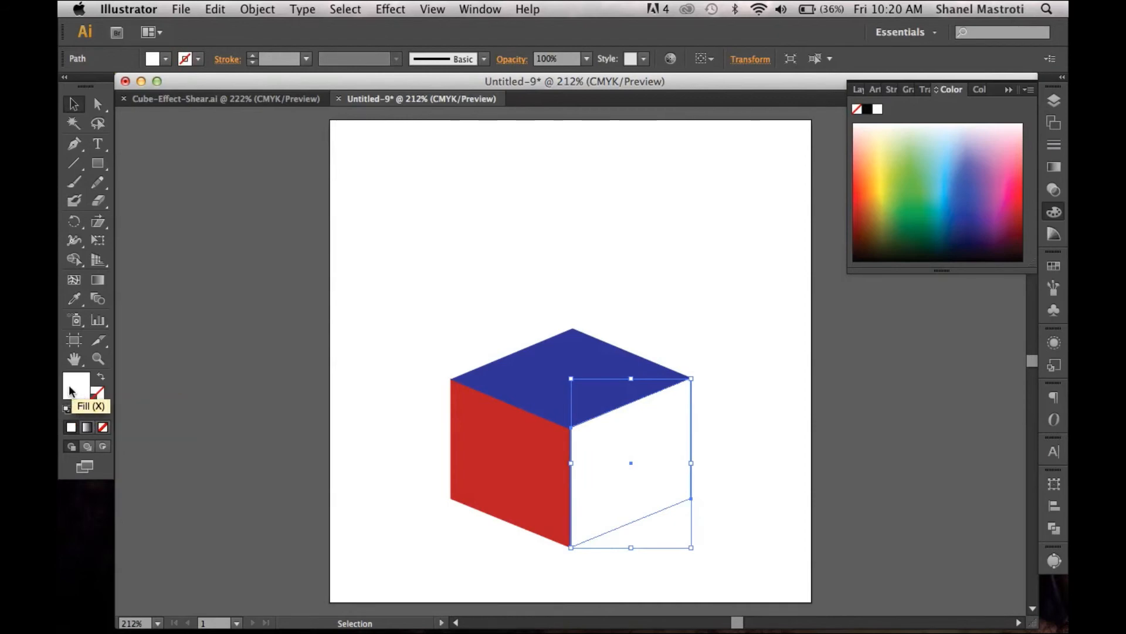
double_click(73, 385)
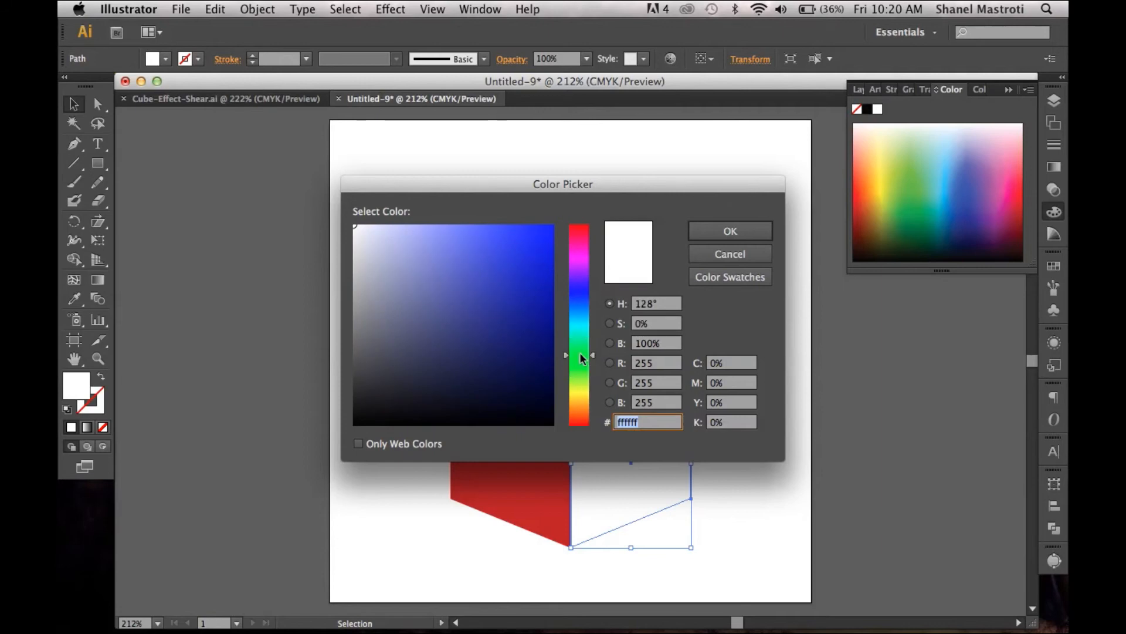
left_click(730, 230)
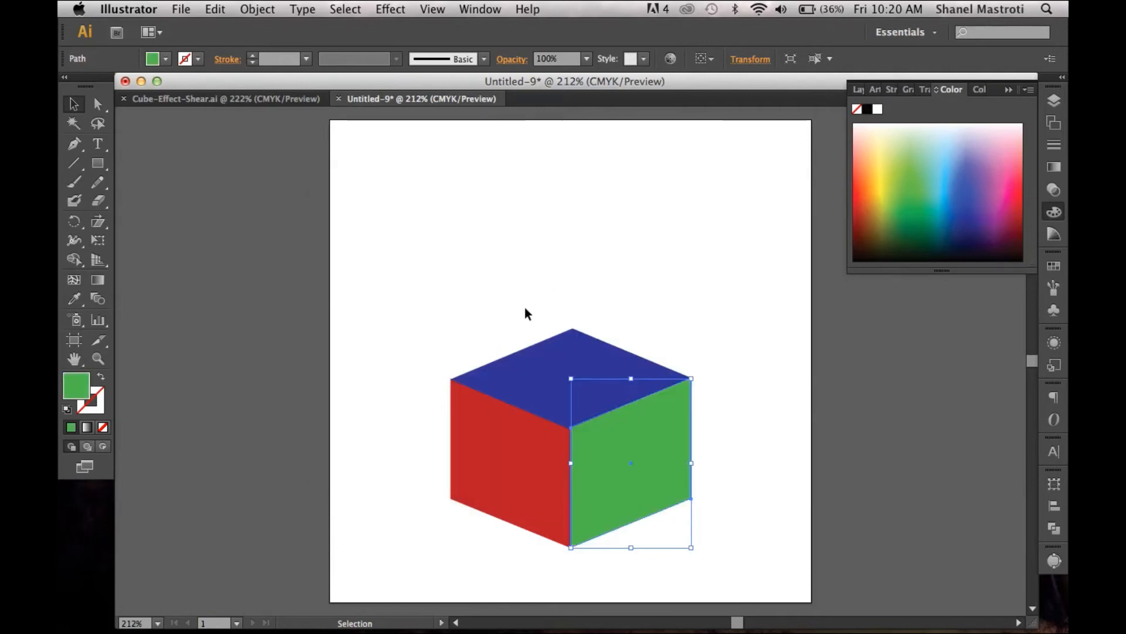
mouse_move(594, 434)
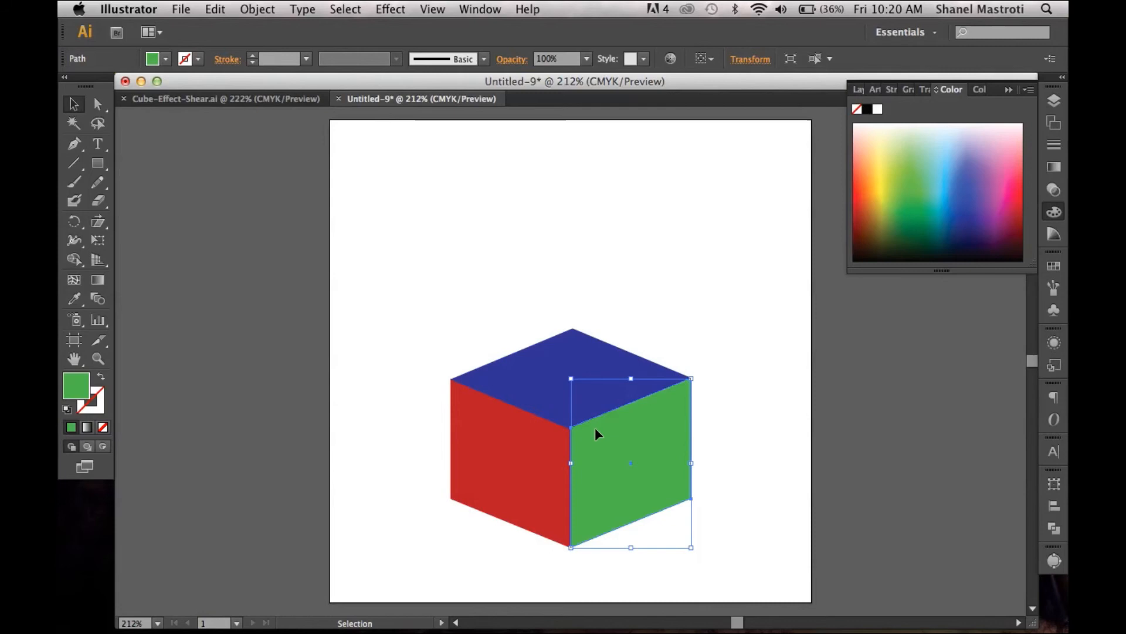
mouse_move(411, 284)
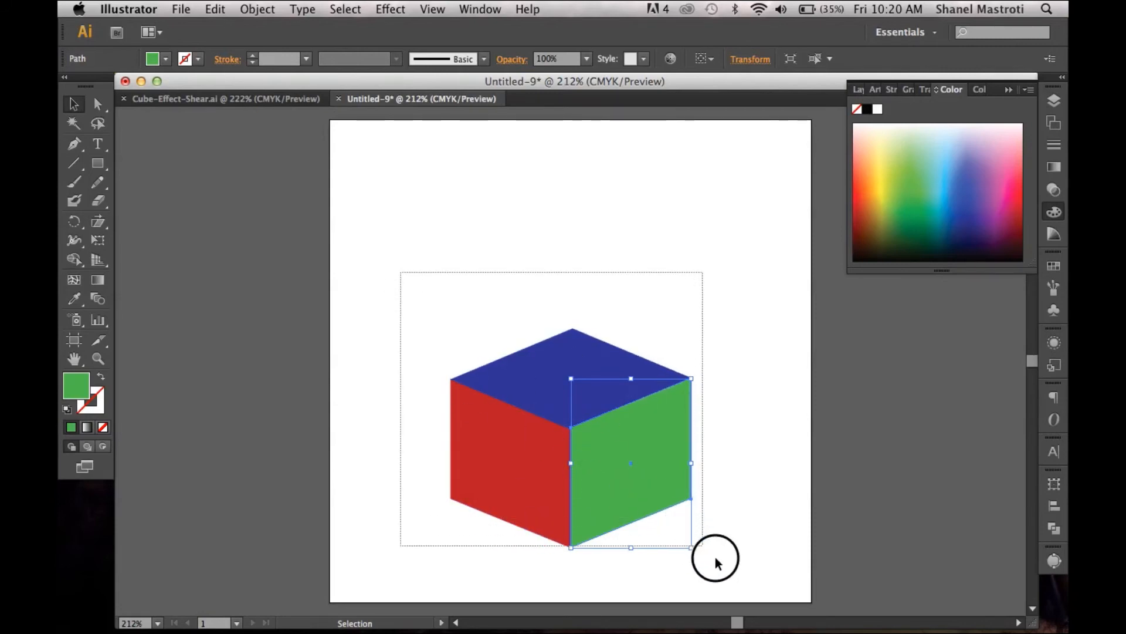
Step: Select all three faces and scale the cube up toward the artboard centre
left_click_drag(715, 558, 606, 319)
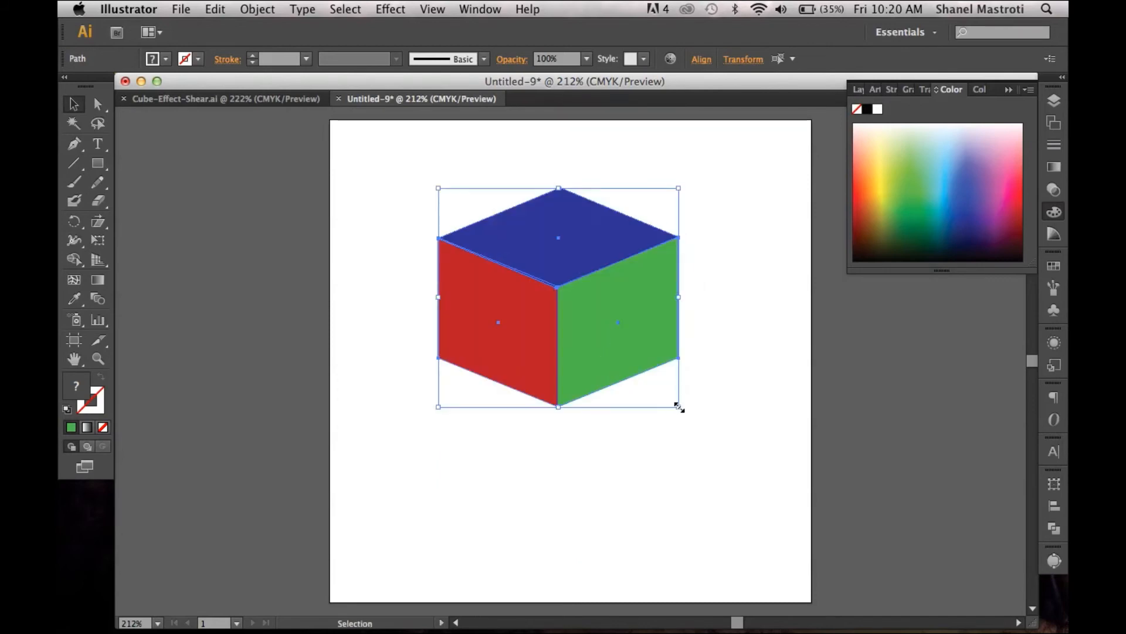
left_click_drag(680, 405, 782, 500)
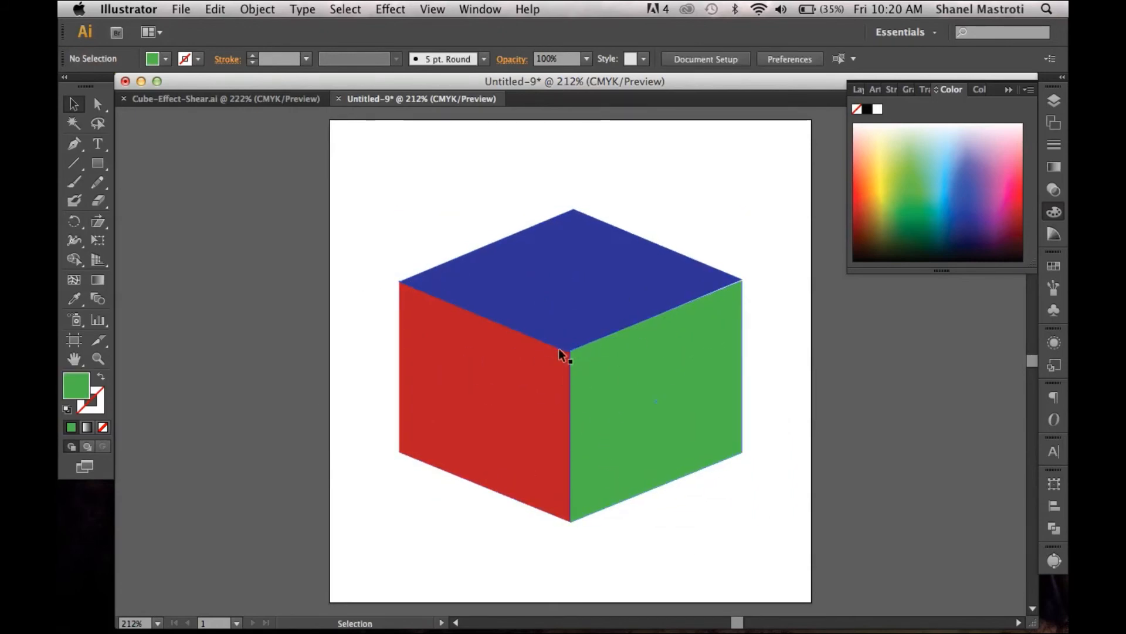
mouse_move(526, 391)
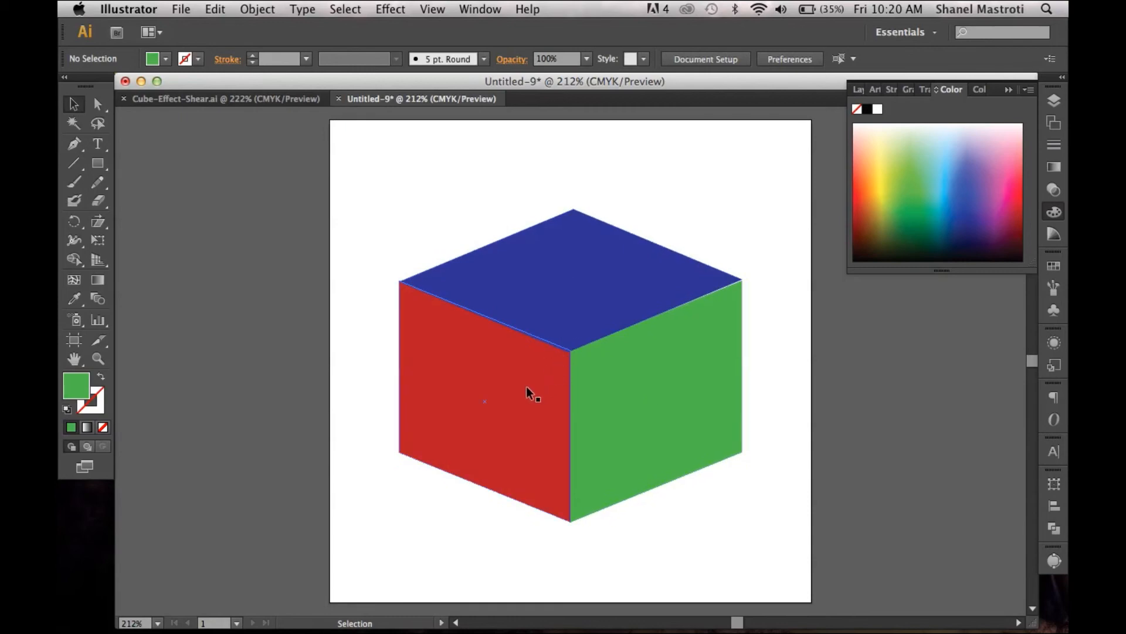
Step: Reveal Layer 1's contents in the Layers panel, showing the cube's three face paths
left_click(484, 399)
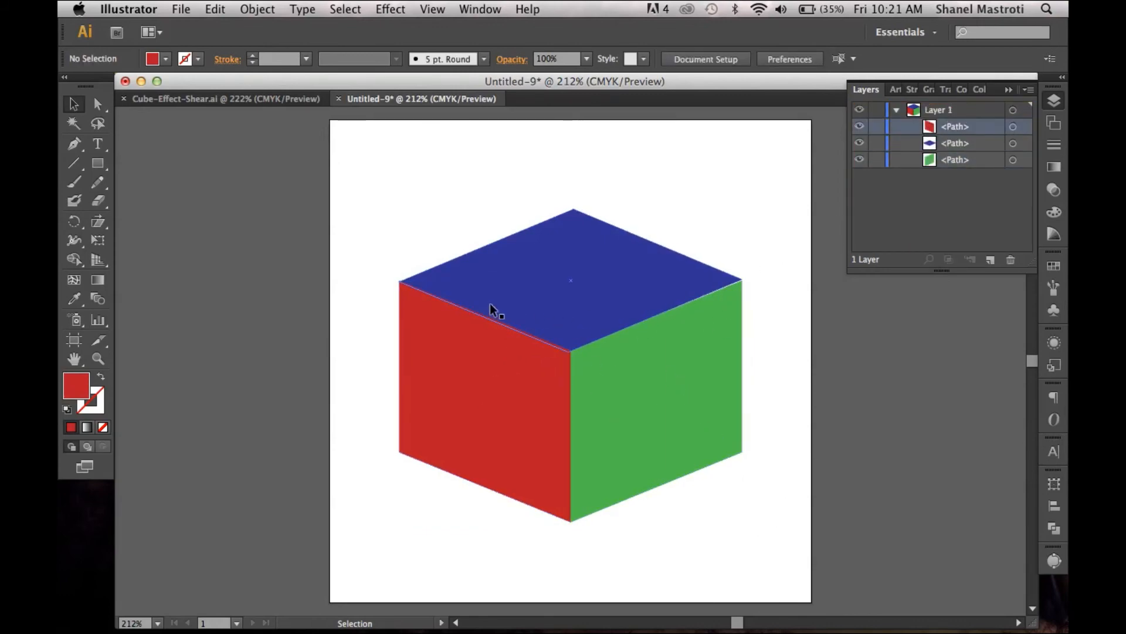
mouse_move(722, 197)
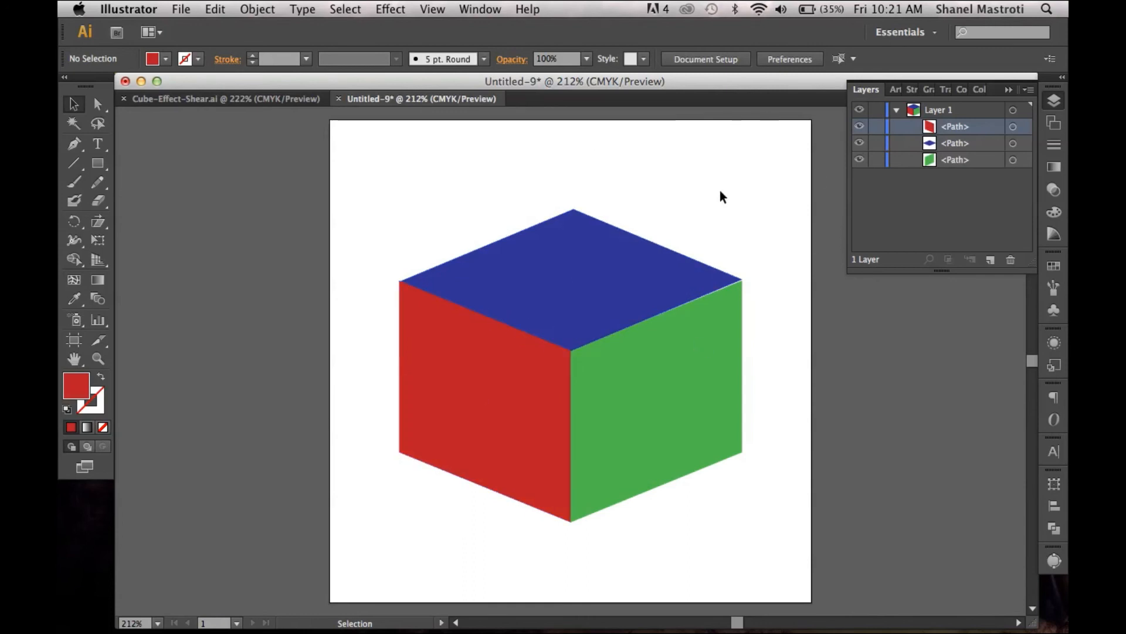
mouse_move(710, 415)
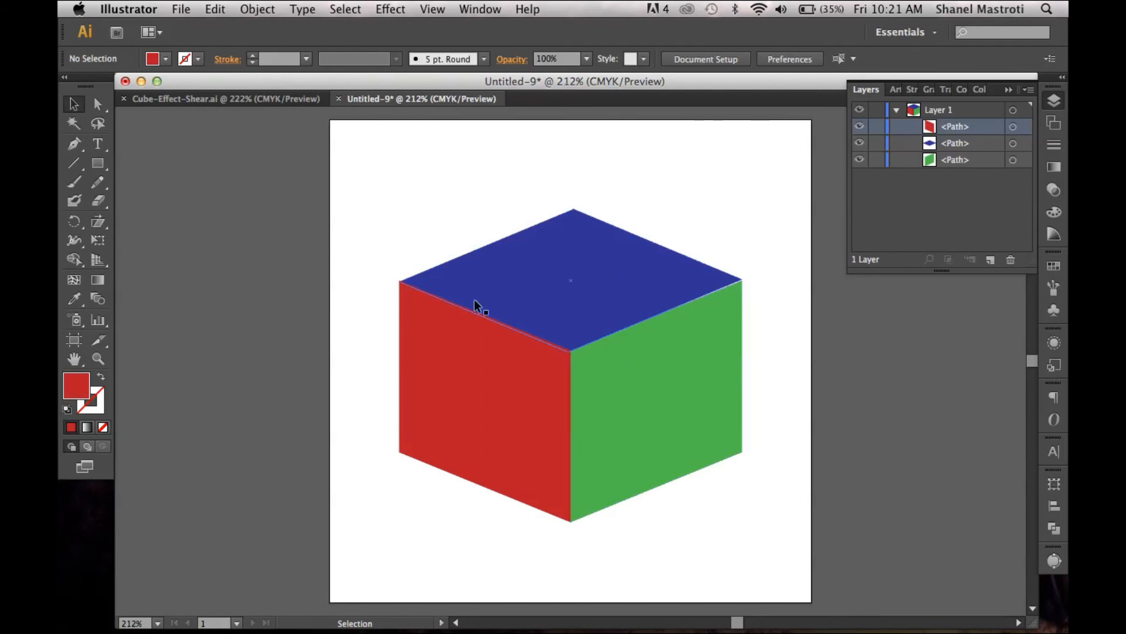
mouse_move(627, 322)
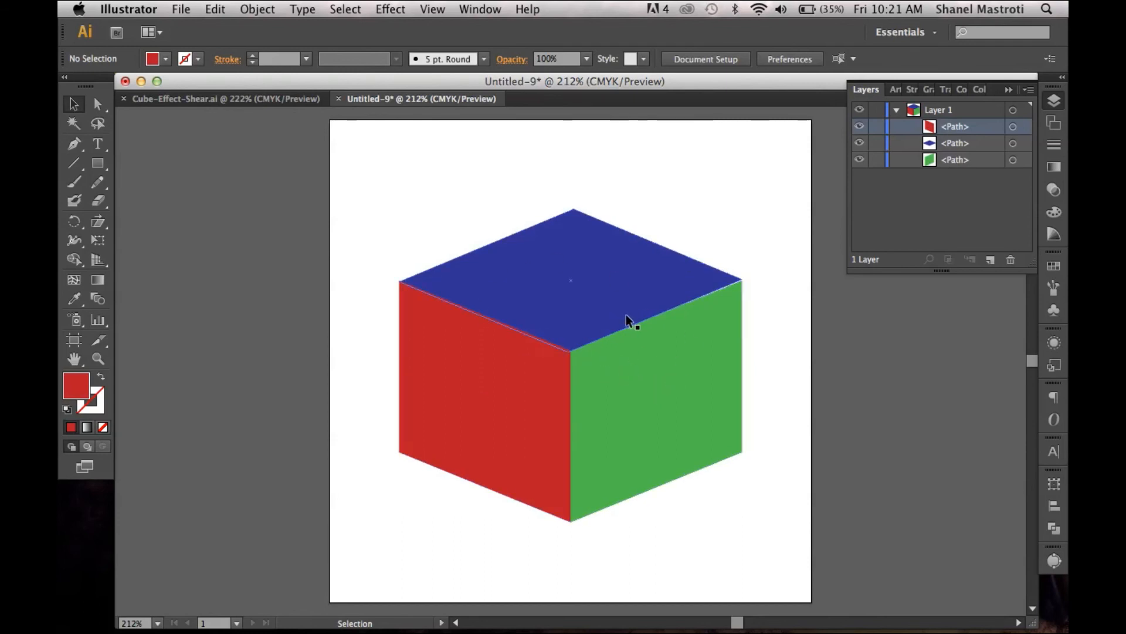
mouse_move(632, 315)
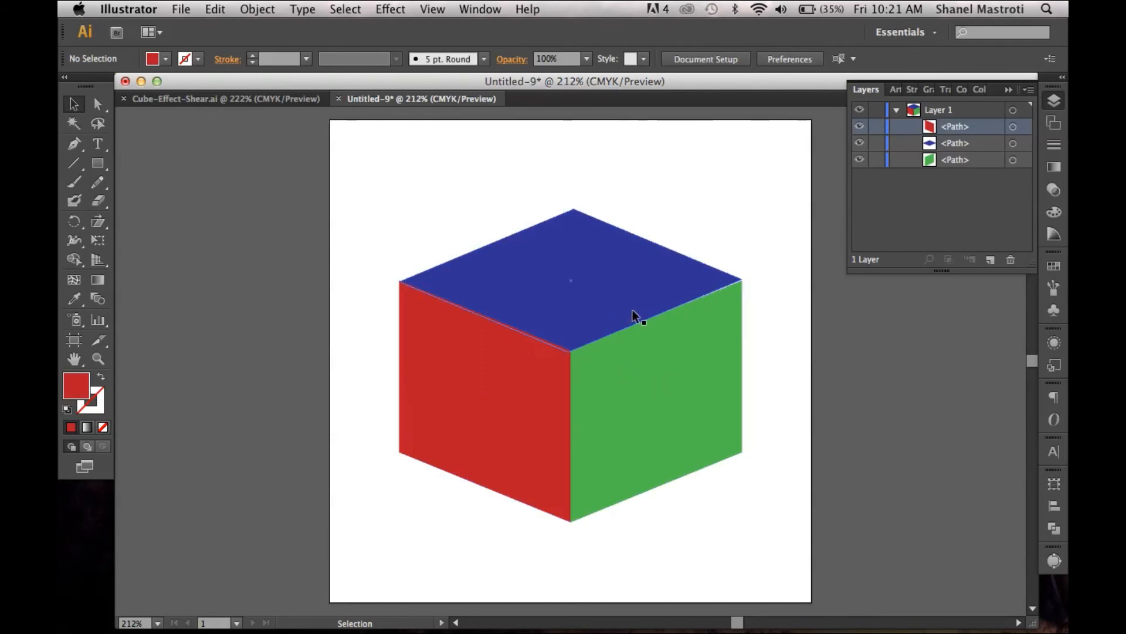